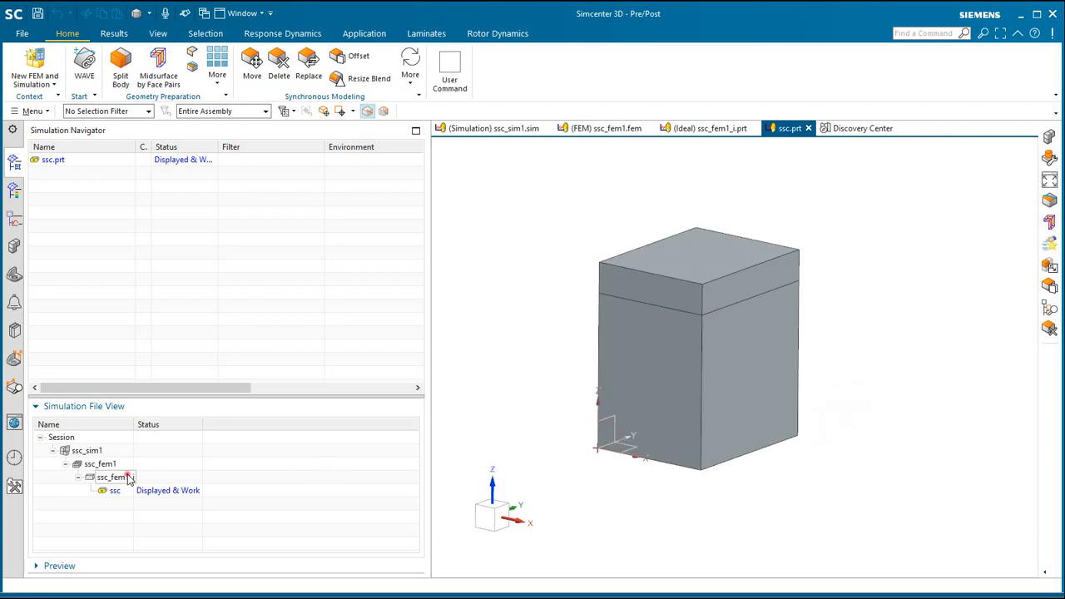
# Step: Display ssc_fem1_i and create a midsurface sheet from auto-created face pairs on the solid
pyautogui.click(707, 127)
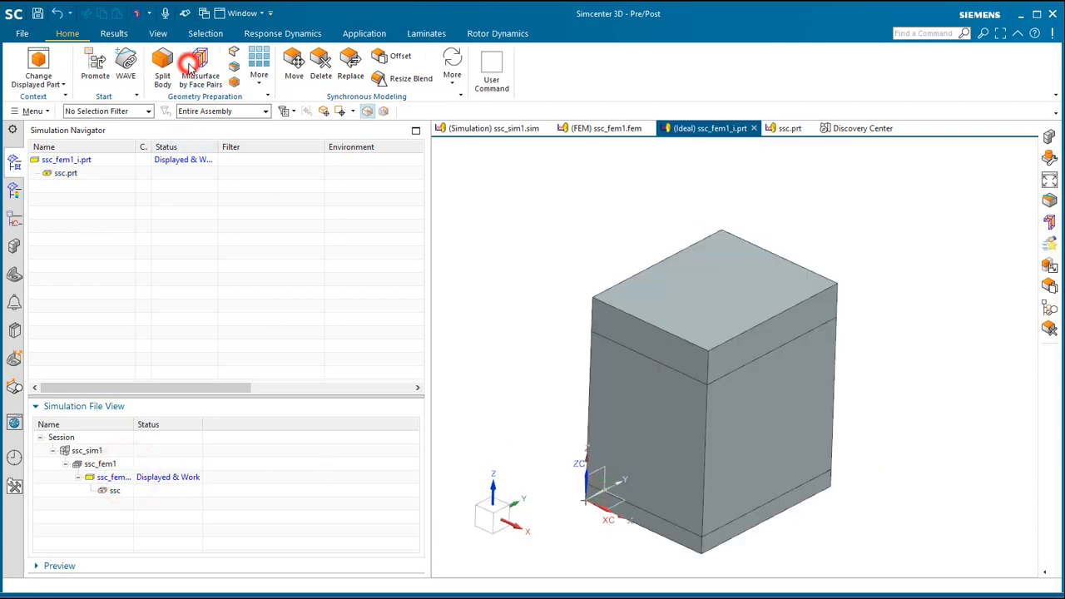
pyautogui.click(200, 66)
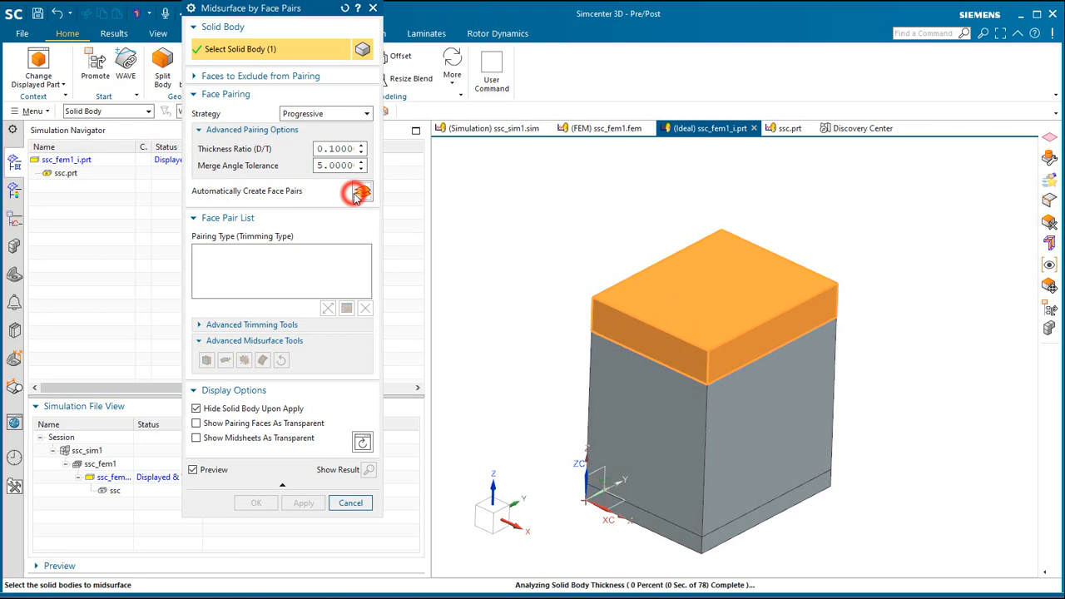
pyautogui.click(256, 502)
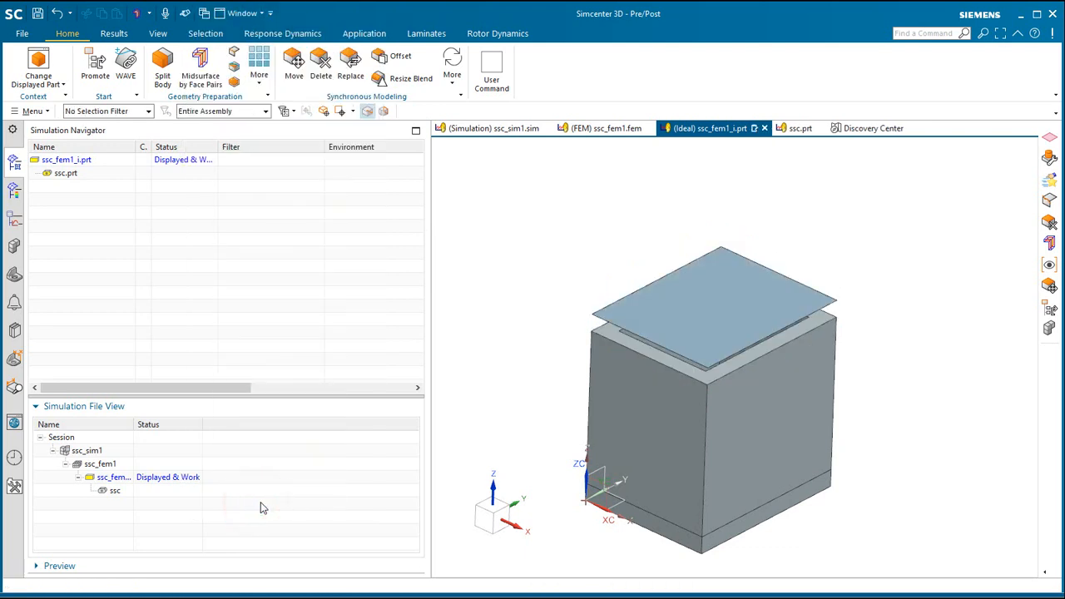
pyautogui.moveTo(146, 96)
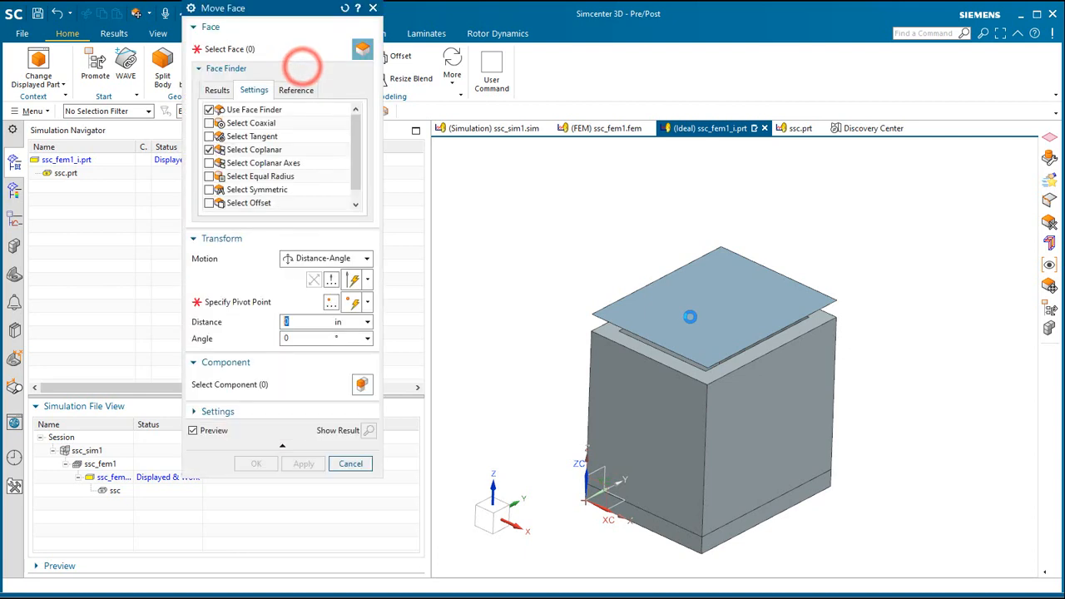
# Step: Move the midsurface sheet down 0.5 in onto the box's top face
pyautogui.click(716, 299)
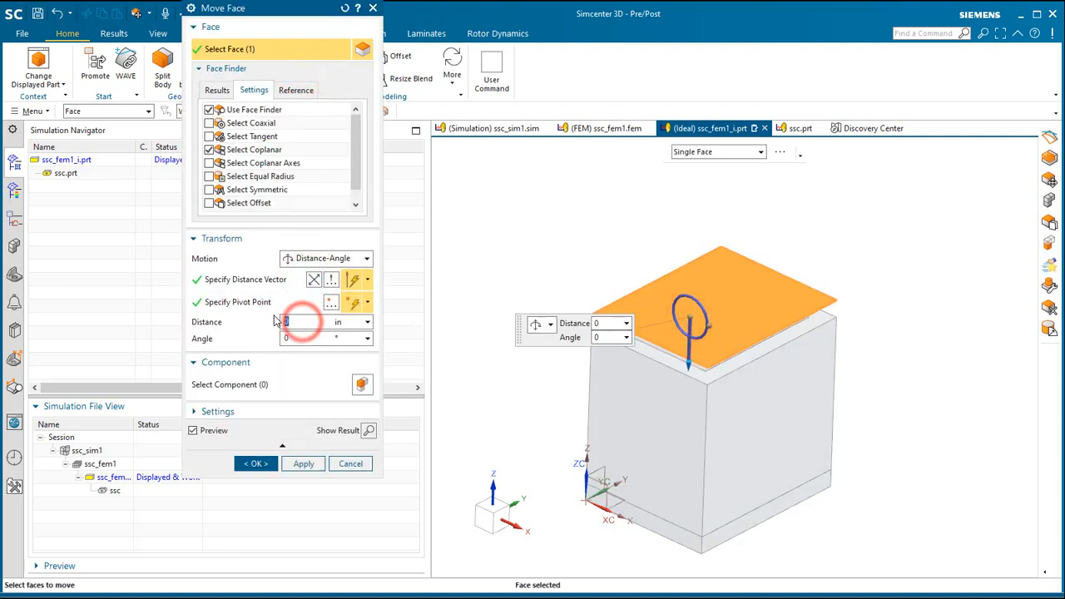
pyautogui.write('.5')
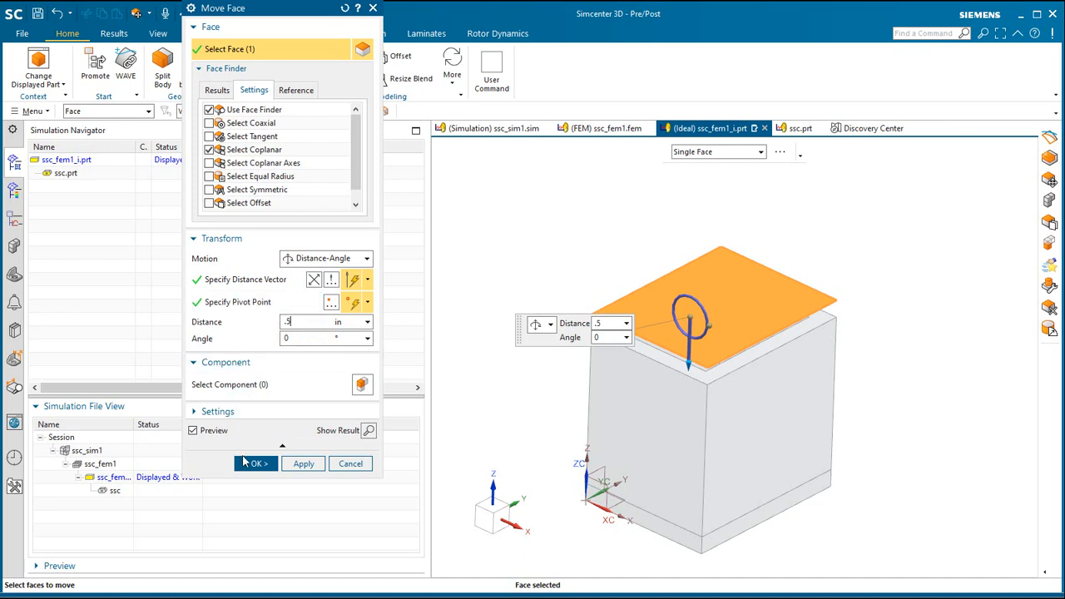
pyautogui.click(253, 464)
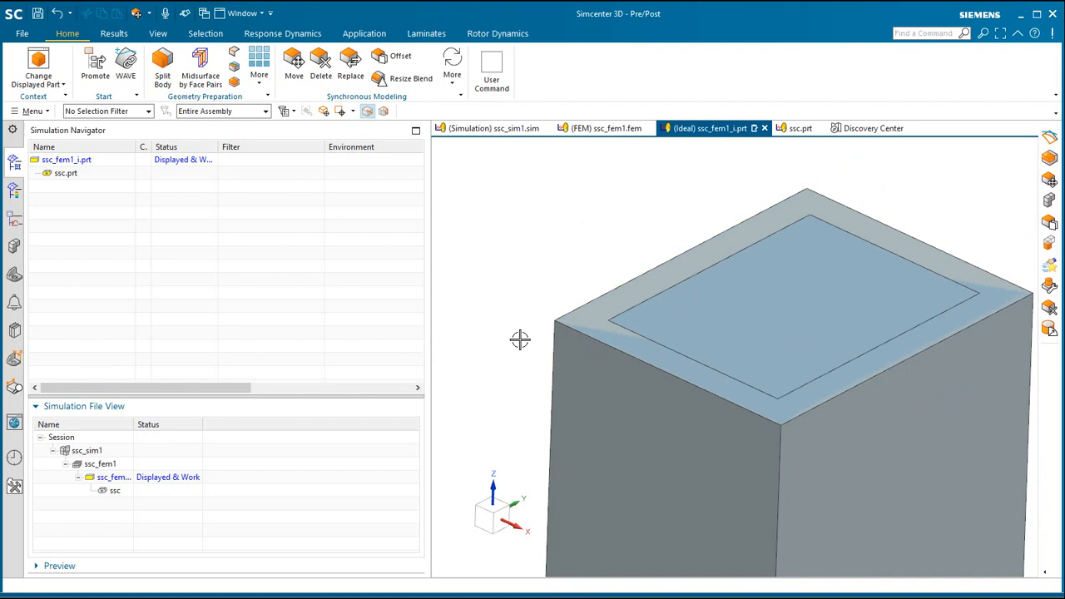
pyautogui.click(259, 66)
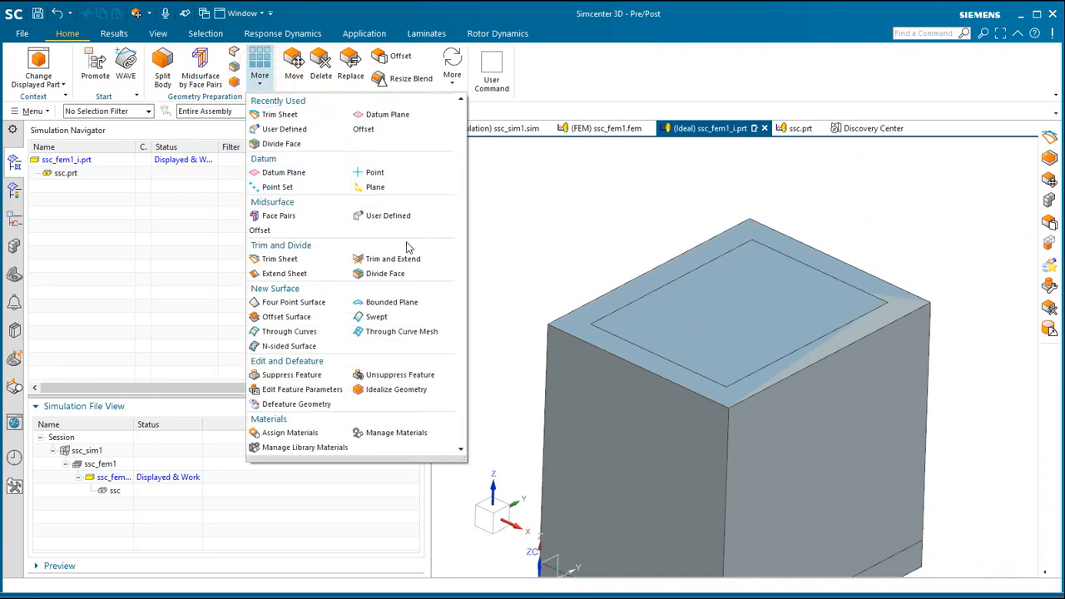
# Step: Trim the top sheet to the inner rectangular outline edges, keeping the inner region
pyautogui.click(279, 259)
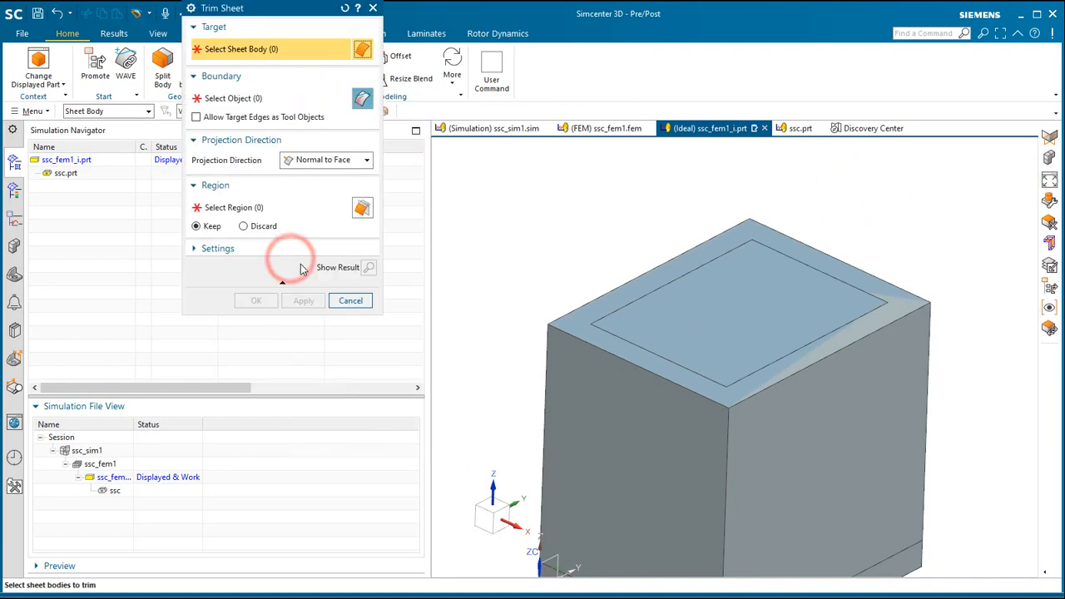
pyautogui.click(727, 327)
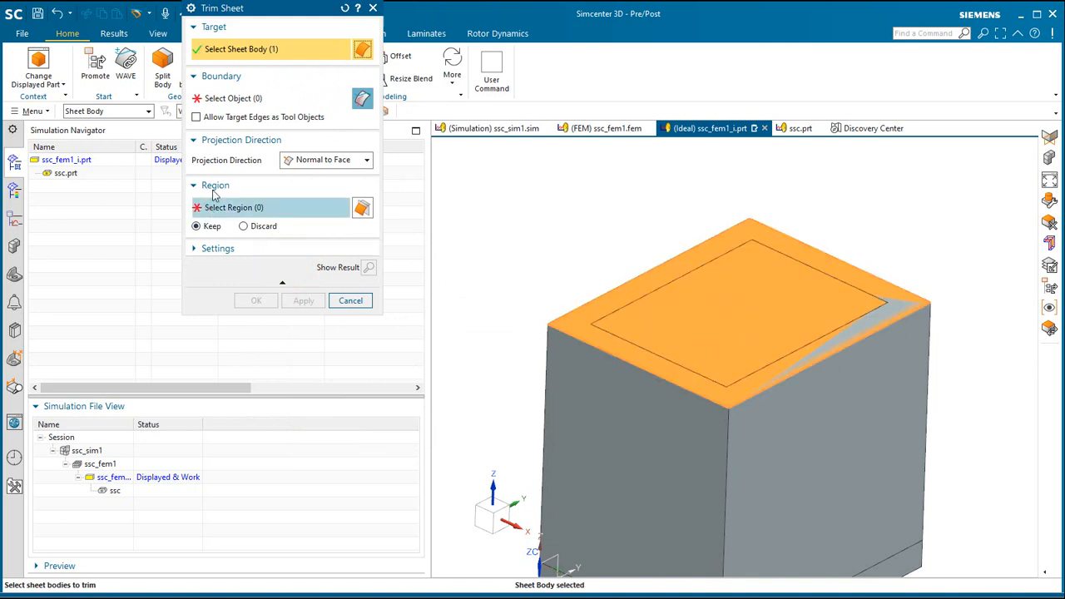
pyautogui.click(233, 98)
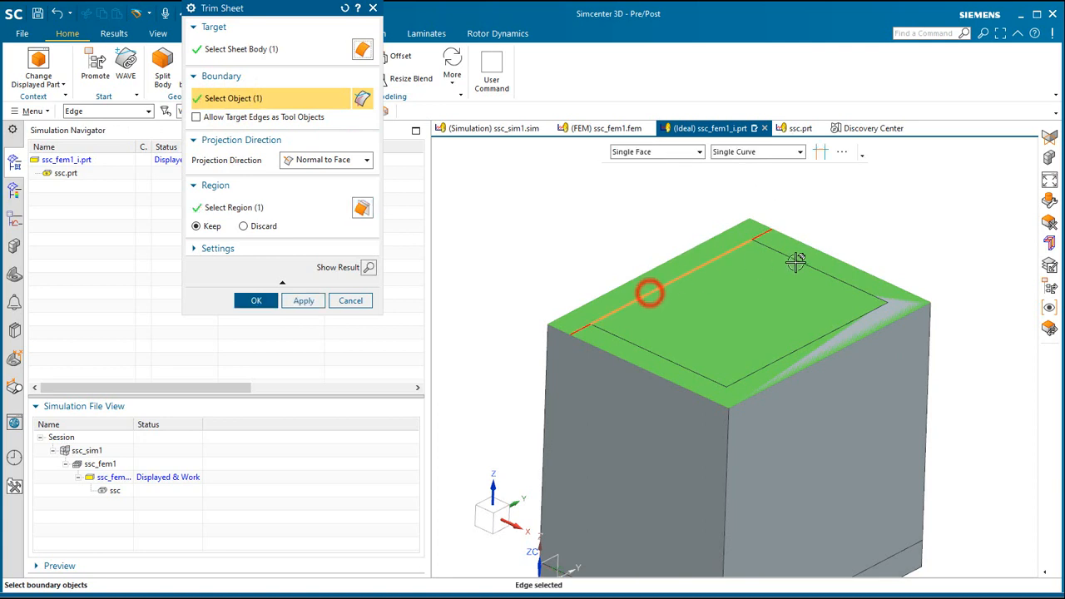
pyautogui.click(712, 375)
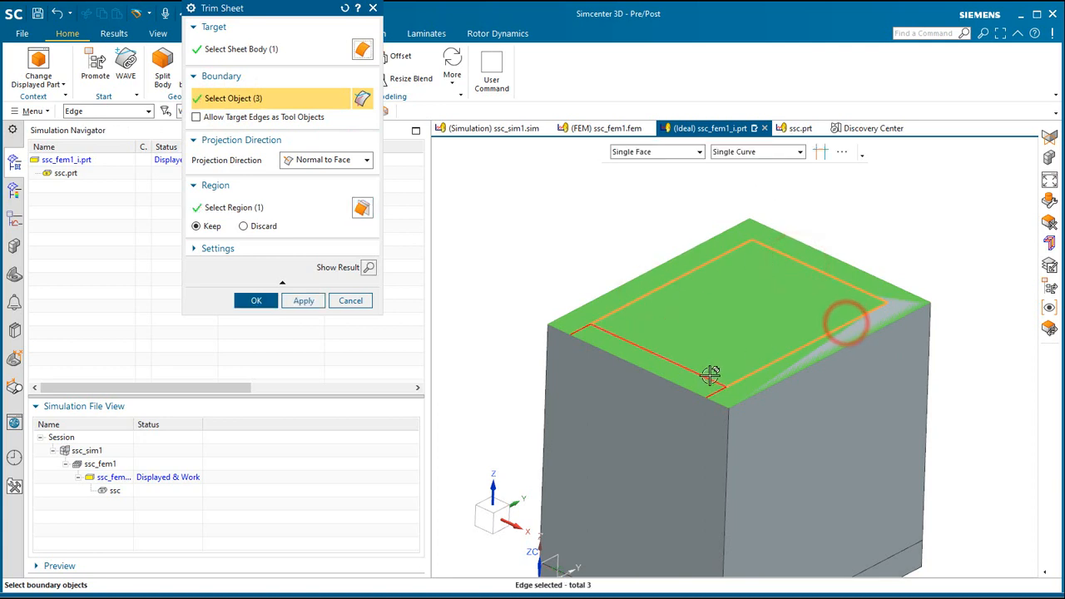
pyautogui.click(257, 300)
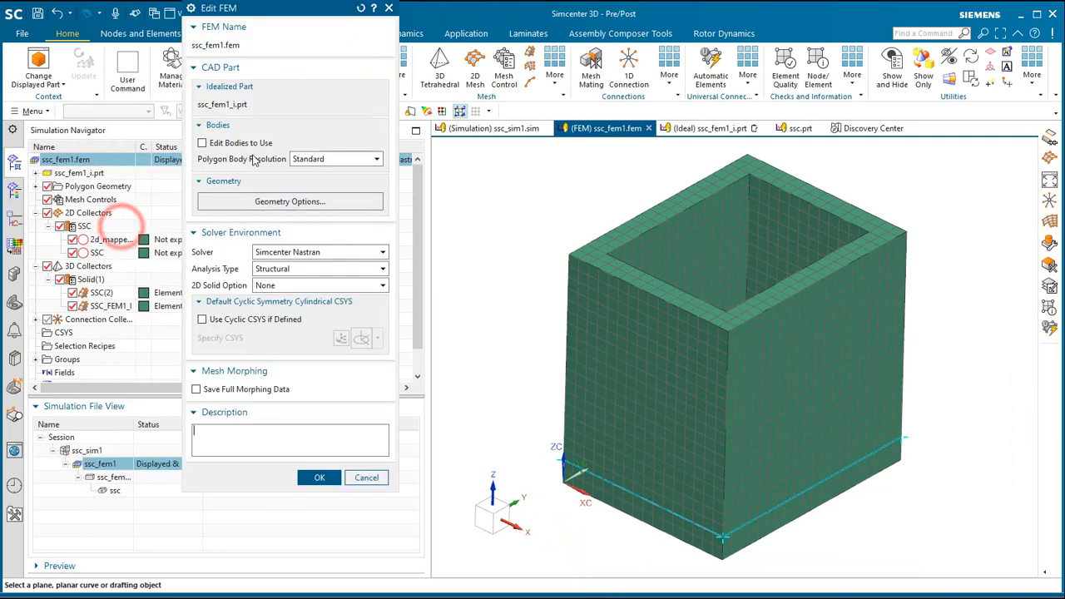
# Step: Set the FEM to use all three bodies, including the trimmed cover sheet
pyautogui.click(202, 142)
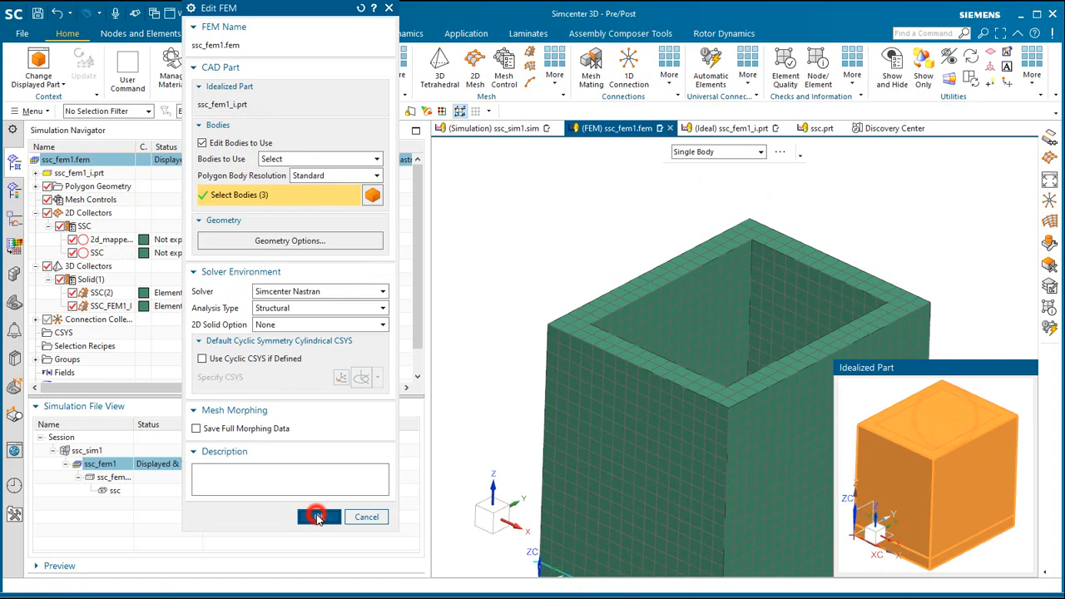
pyautogui.click(319, 517)
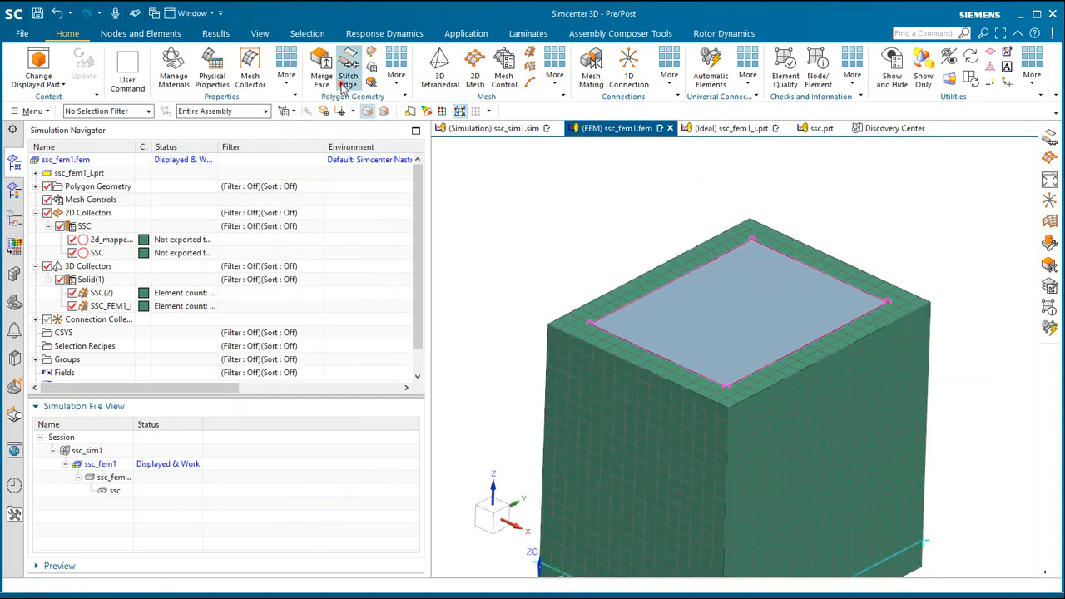
# Step: Stitch the cover sheet's edges to the box body and update the mesh
pyautogui.click(348, 66)
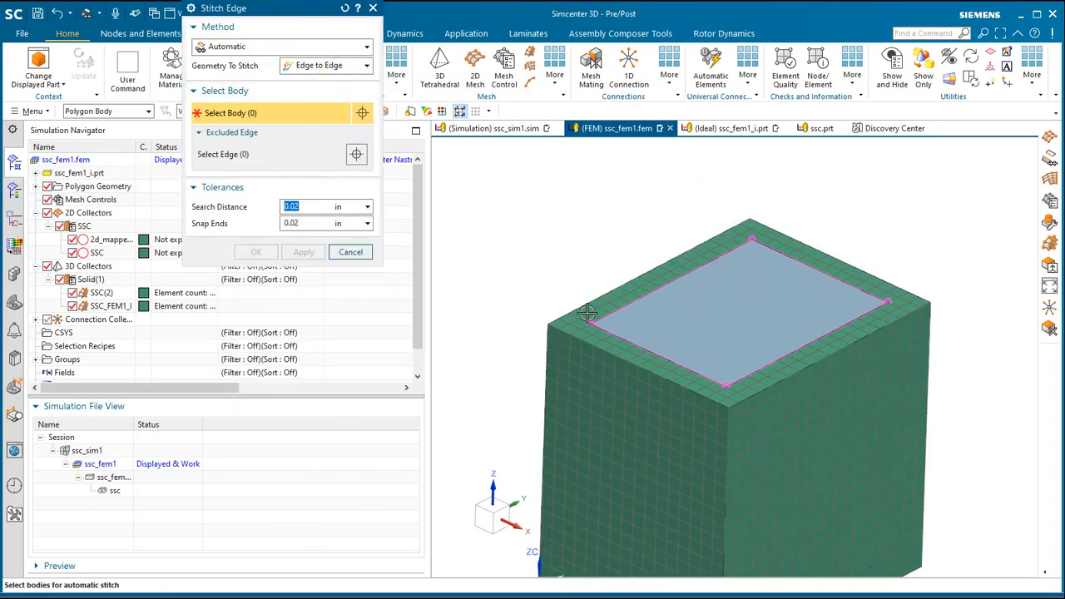
pyautogui.click(620, 300)
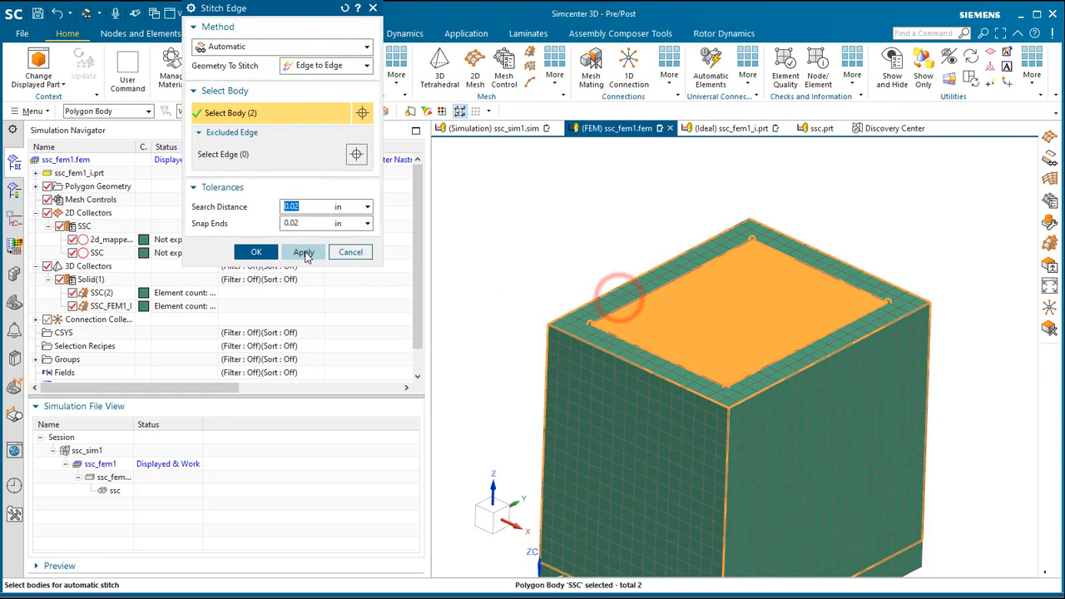
pyautogui.click(303, 252)
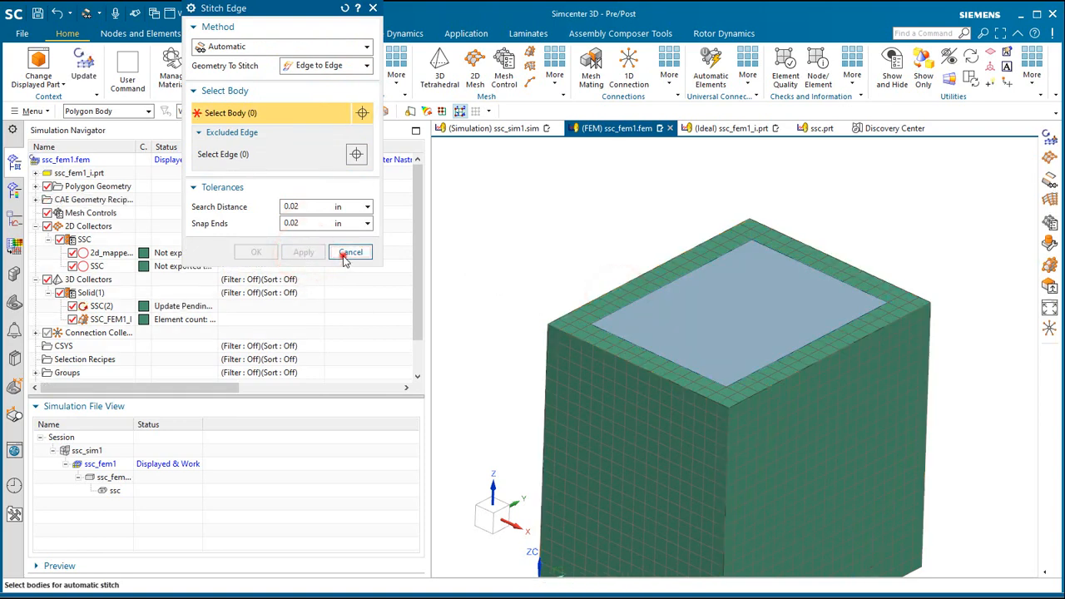
pyautogui.click(350, 252)
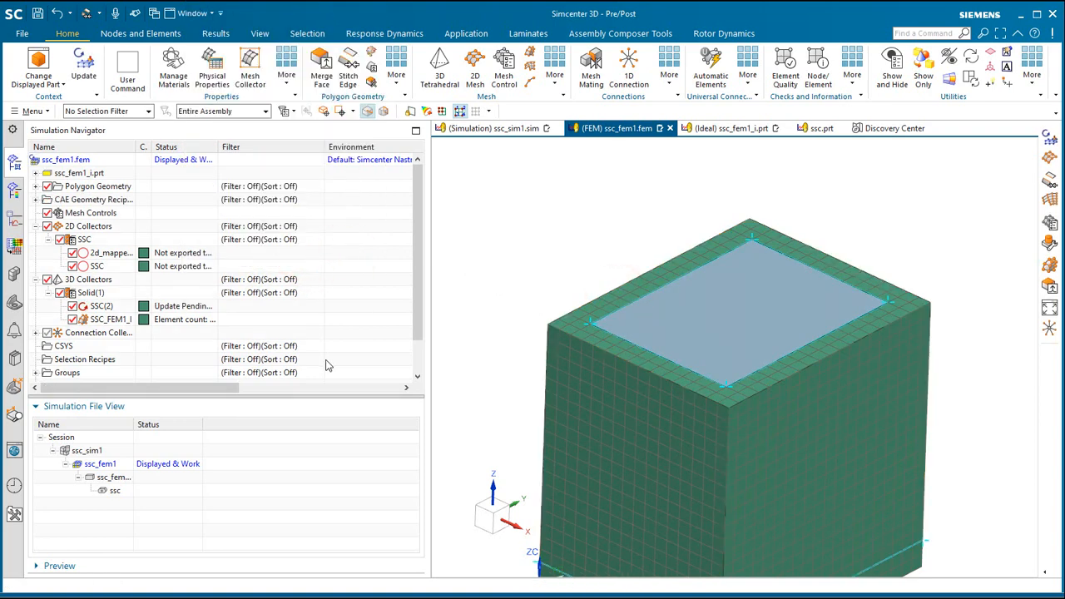
pyautogui.click(82, 69)
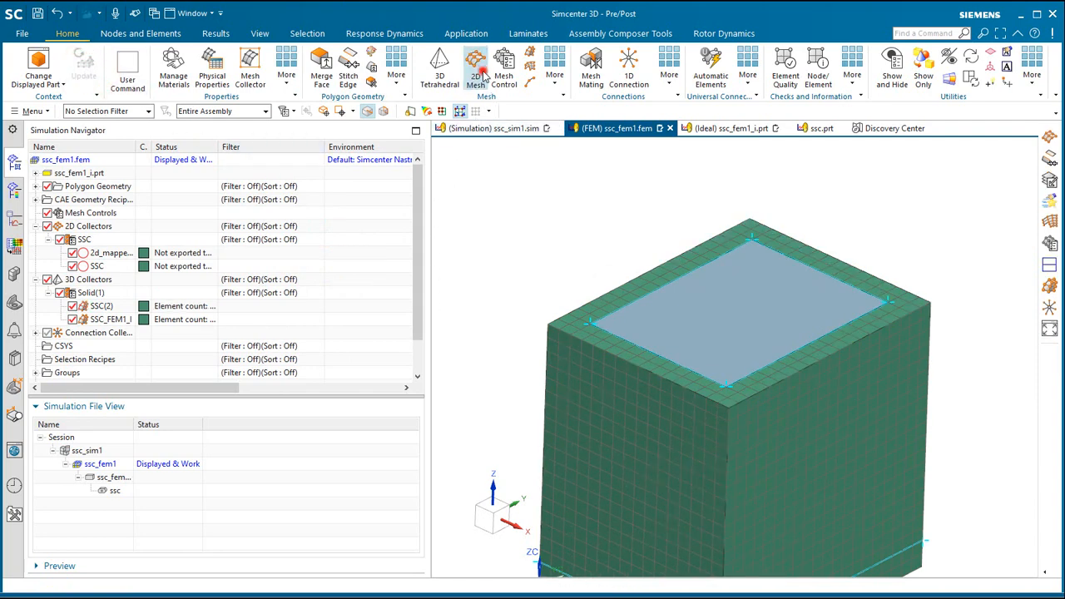
# Step: Mesh the top face with 0.25 in paver shell elements exported to the solver
pyautogui.click(474, 67)
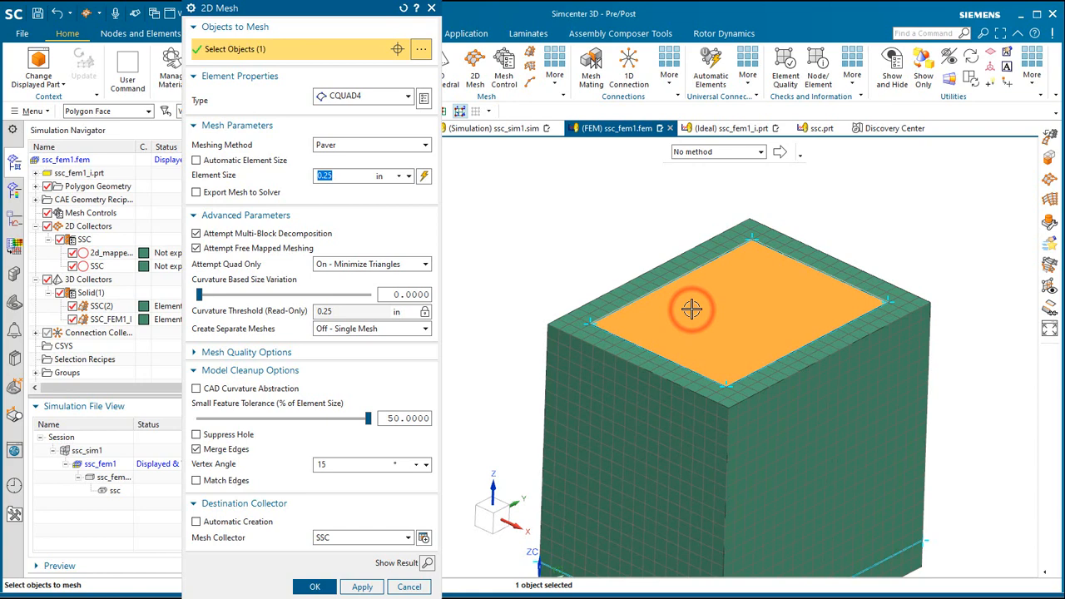
pyautogui.moveTo(315, 209)
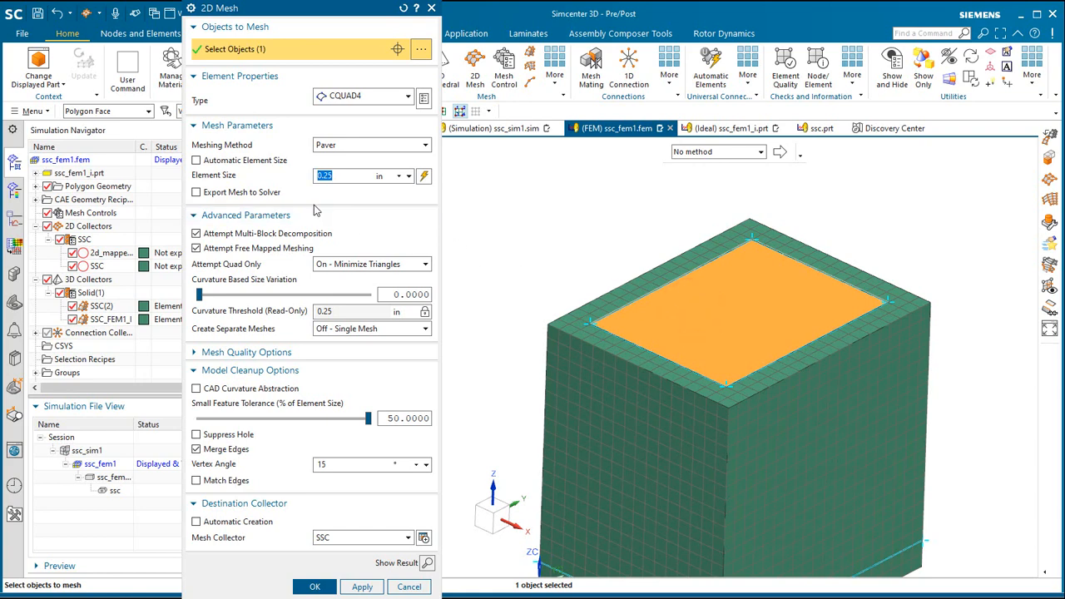
pyautogui.click(195, 192)
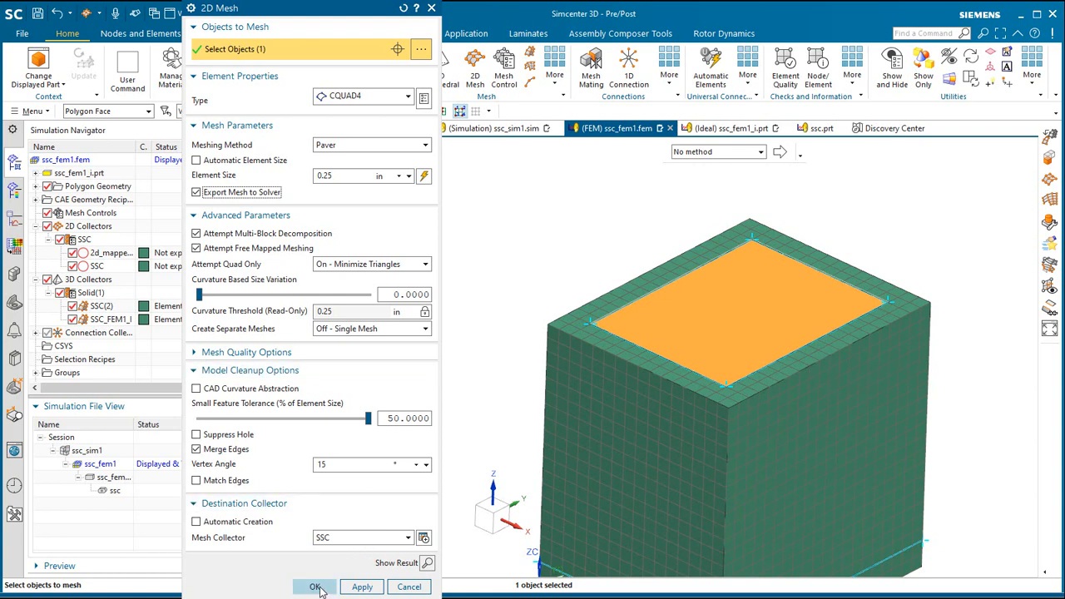
pyautogui.click(314, 587)
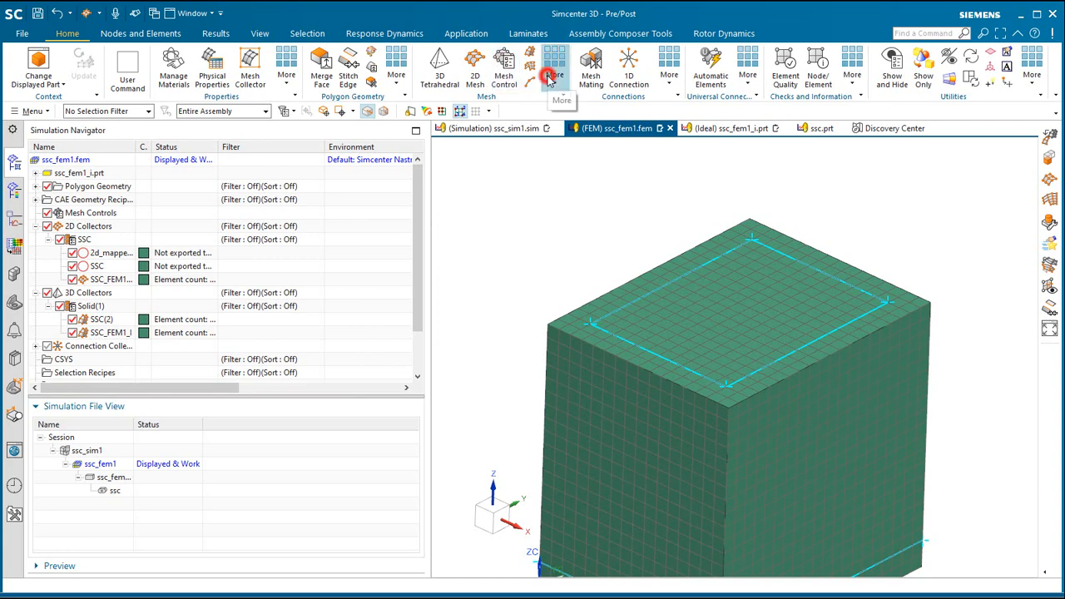
# Step: Create the surface-coat shell mesh sc_mesh(1) over the brick elements in the SSC collector
pyautogui.click(554, 69)
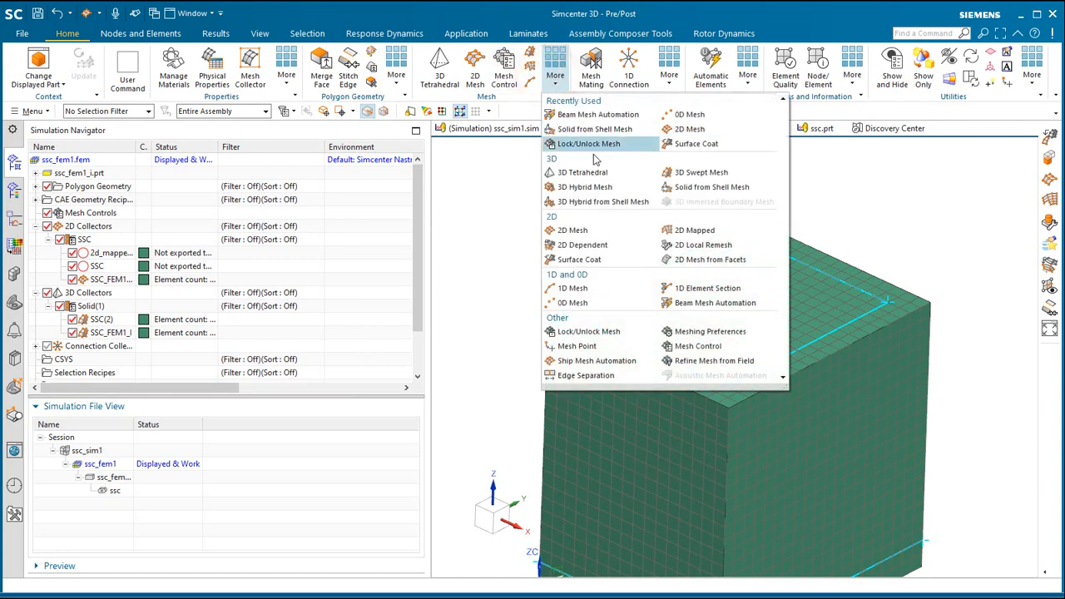
pyautogui.click(579, 259)
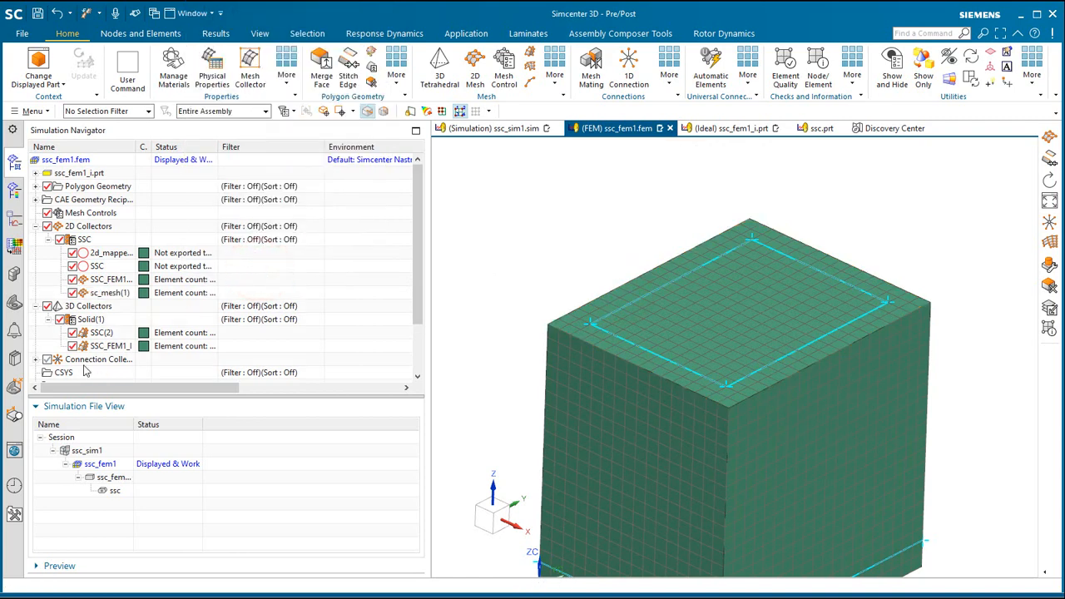
pyautogui.click(72, 333)
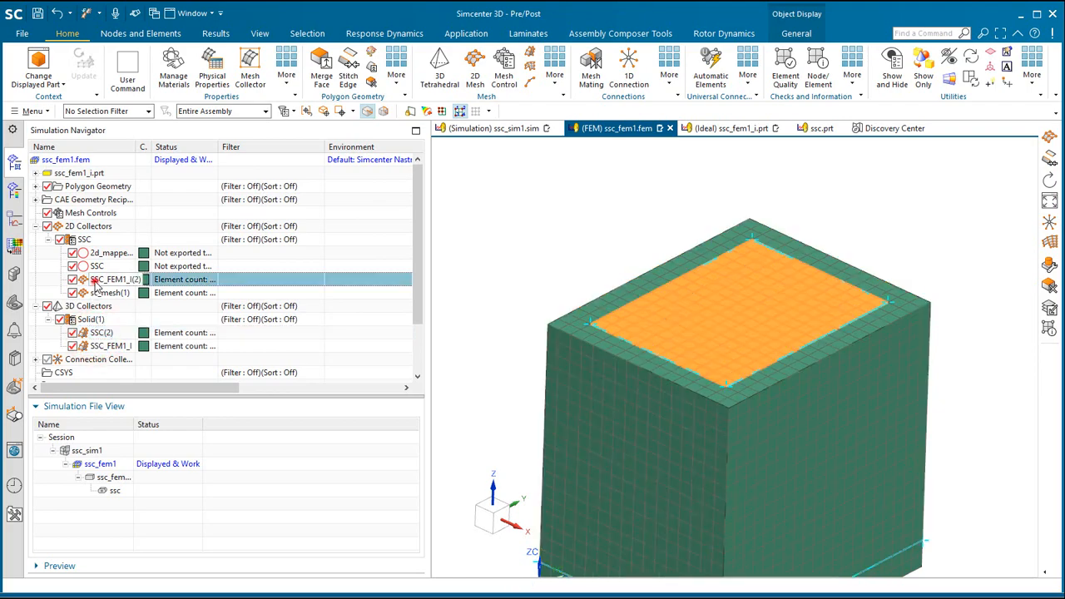
# Step: Set the Aluminum_6061 SSC PSHELL default thickness to 1 in for both shell meshes
pyautogui.click(108, 292)
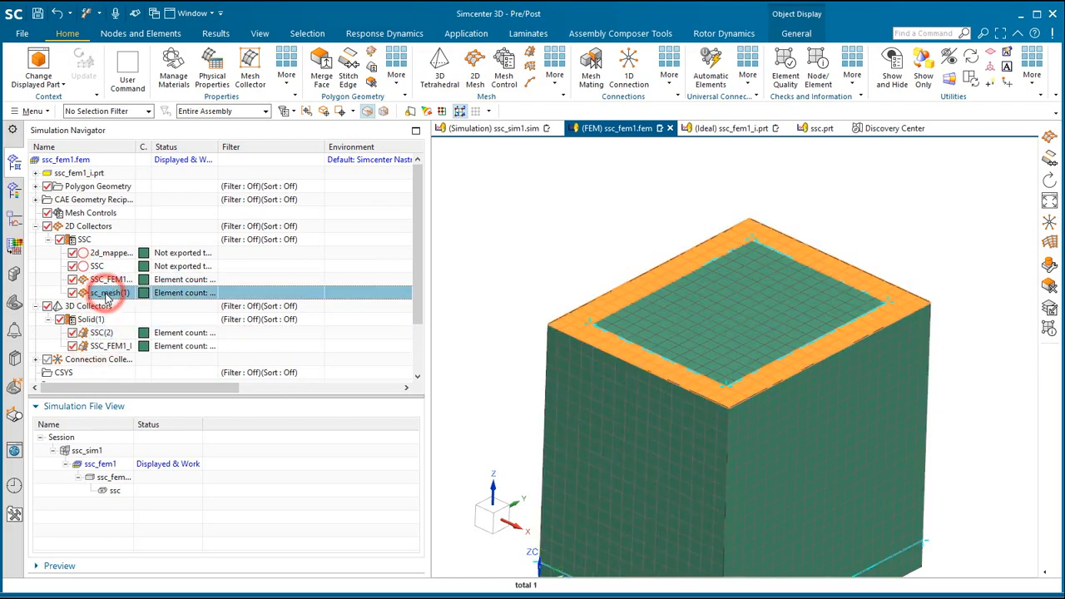
pyautogui.rightClick(104, 292)
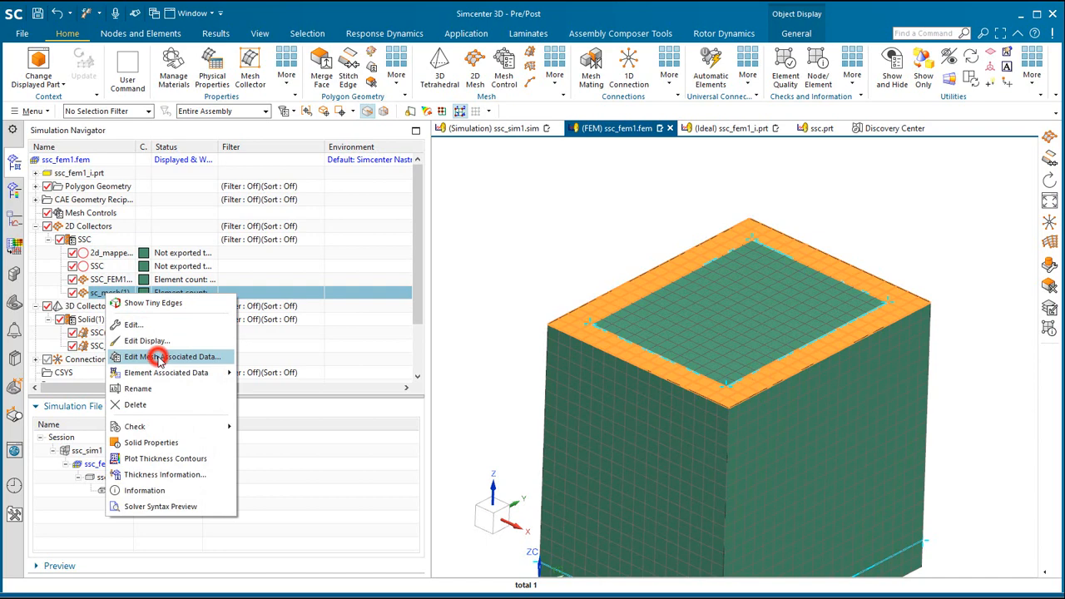
pyautogui.click(173, 357)
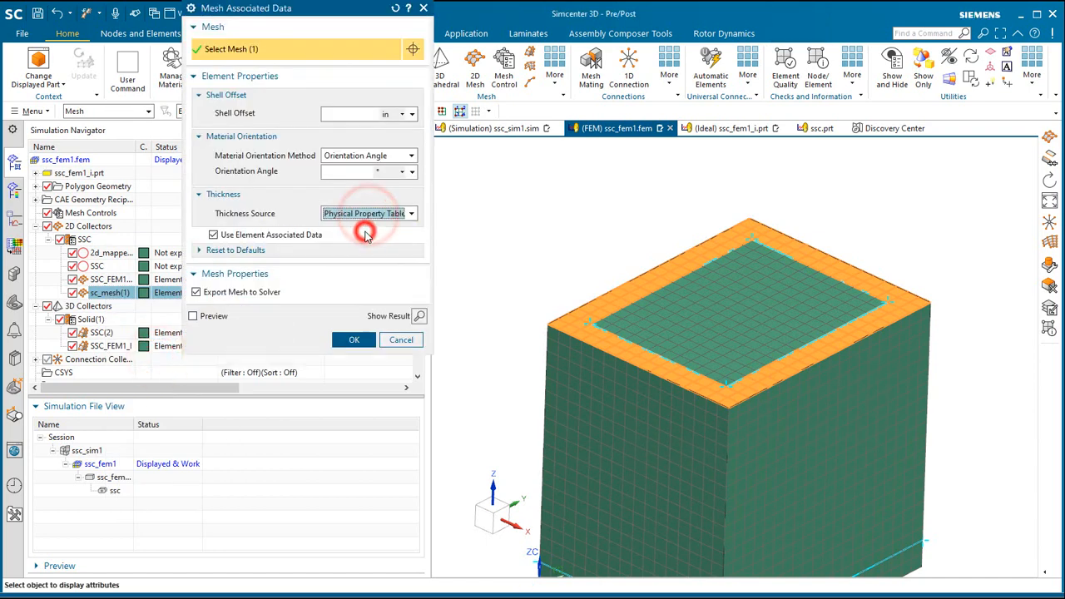
pyautogui.click(353, 339)
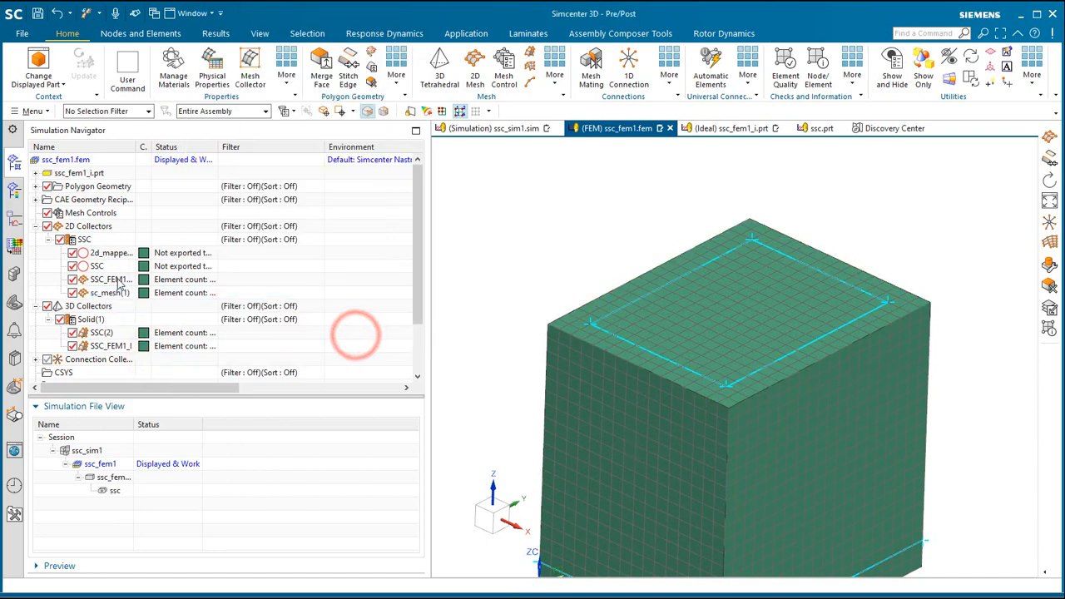
pyautogui.doubleClick(111, 279)
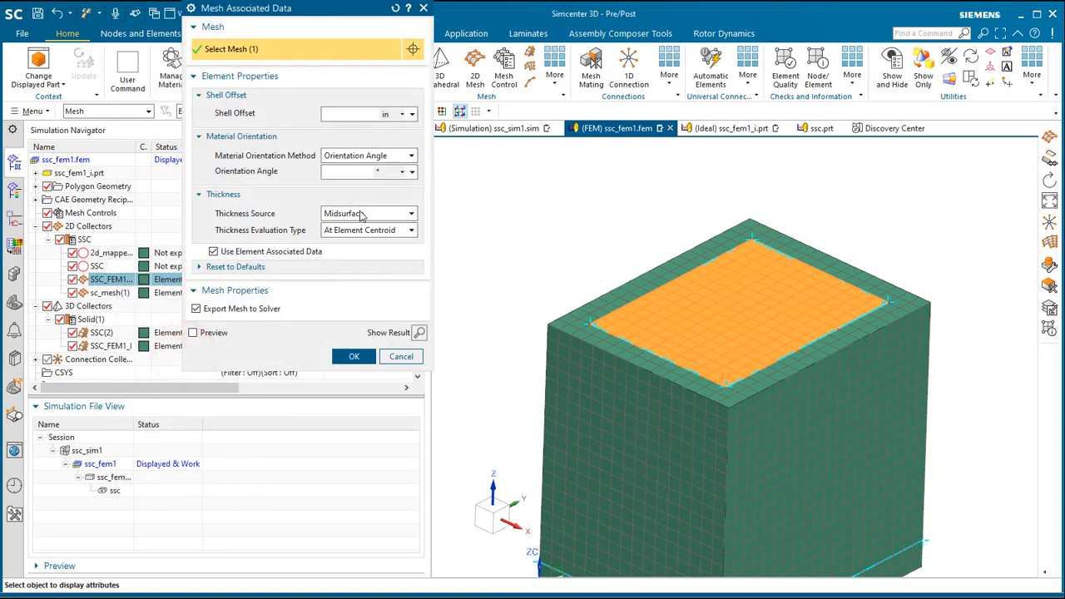
pyautogui.click(354, 356)
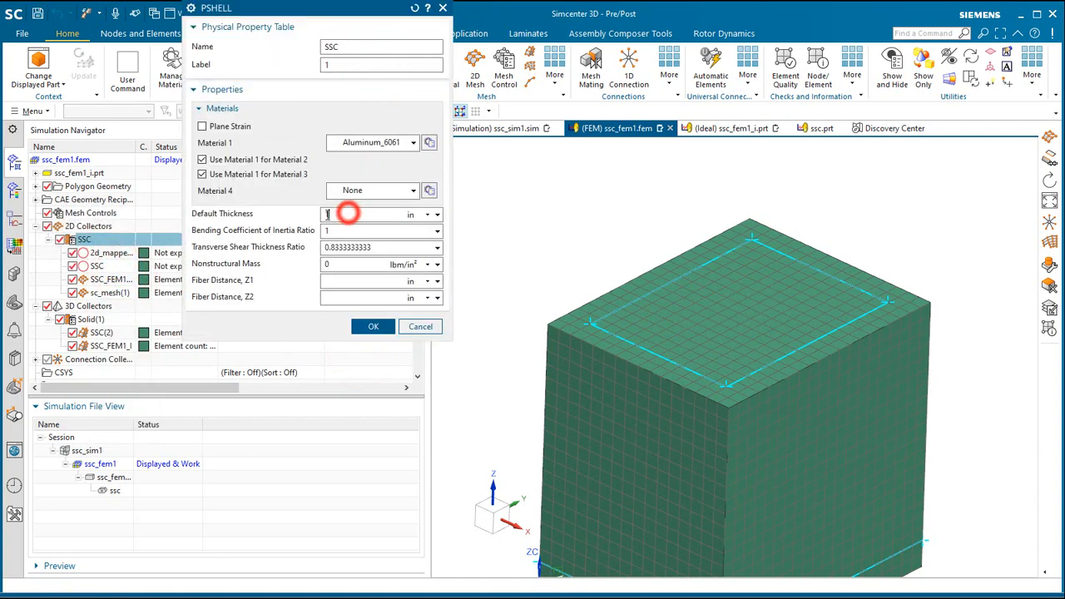
pyautogui.click(374, 214)
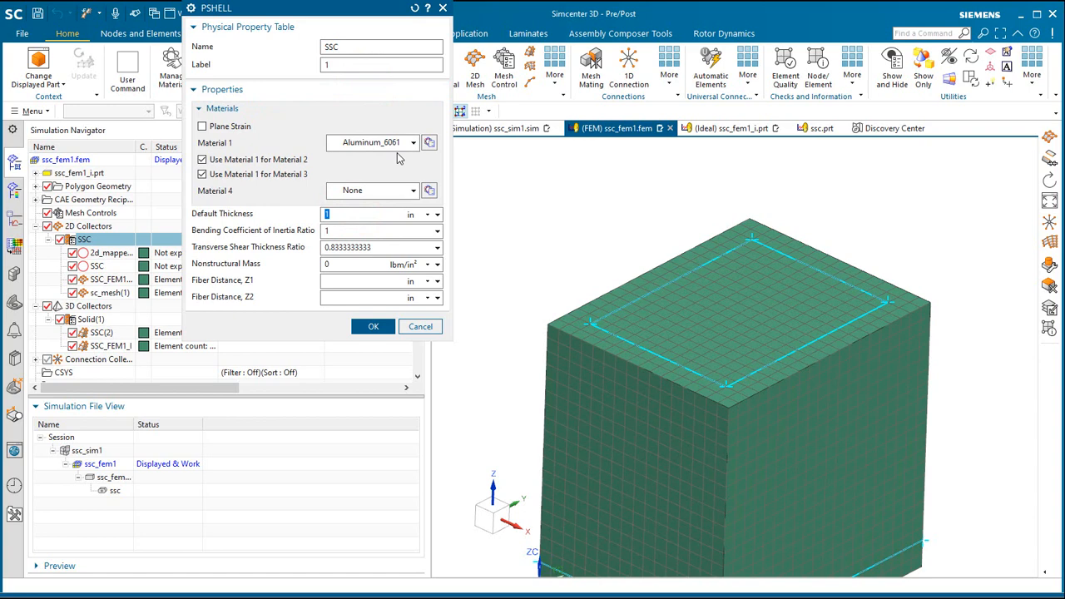
pyautogui.click(373, 325)
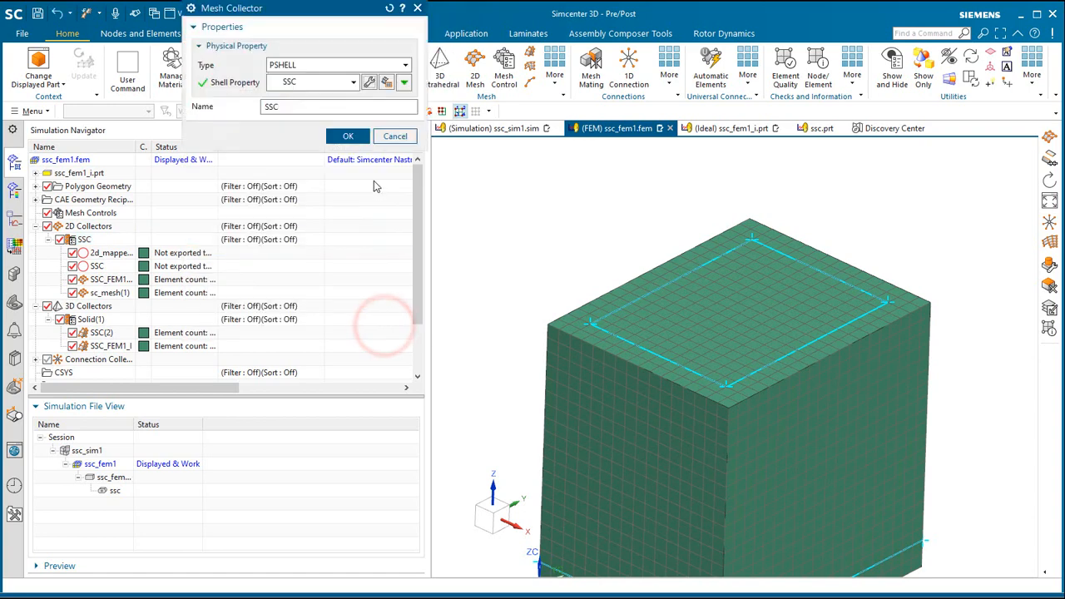
pyautogui.click(348, 135)
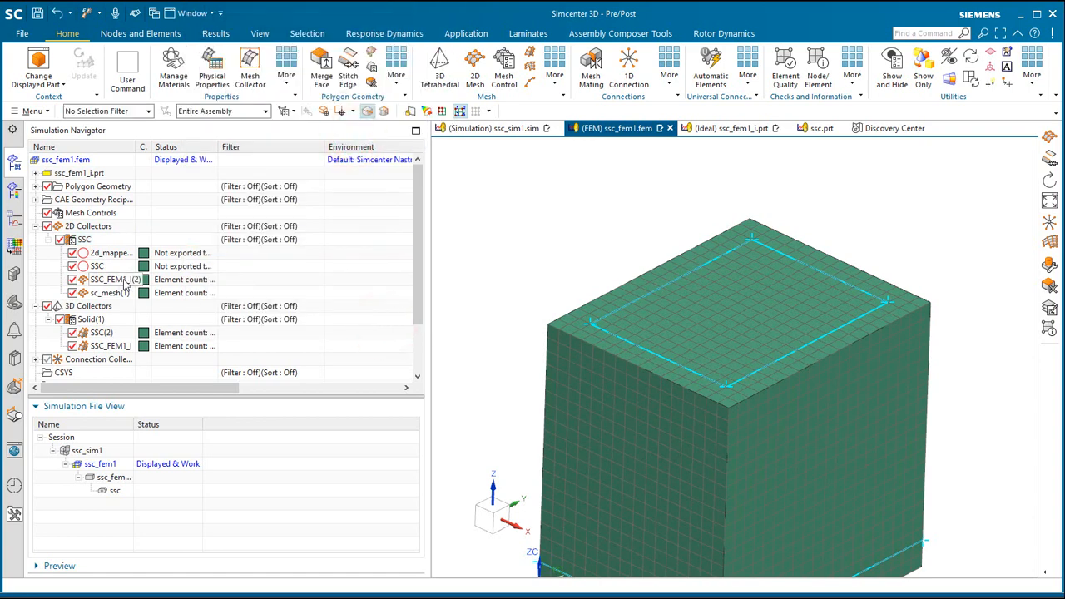
pyautogui.rightClick(108, 280)
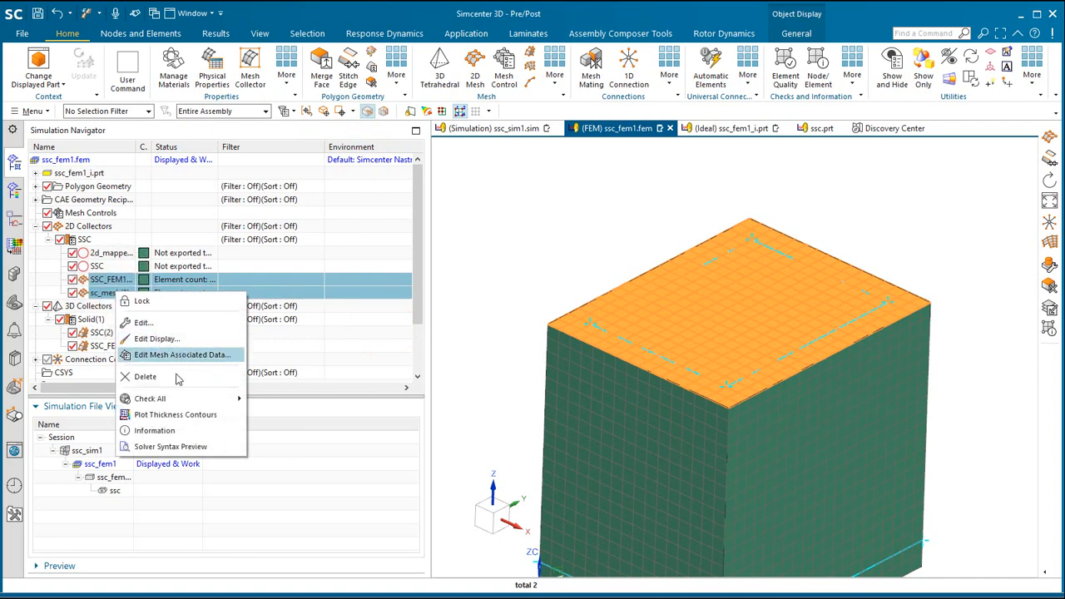
# Step: Plot shell thickness, then display element thickness and offset on both shell meshes
pyautogui.click(176, 414)
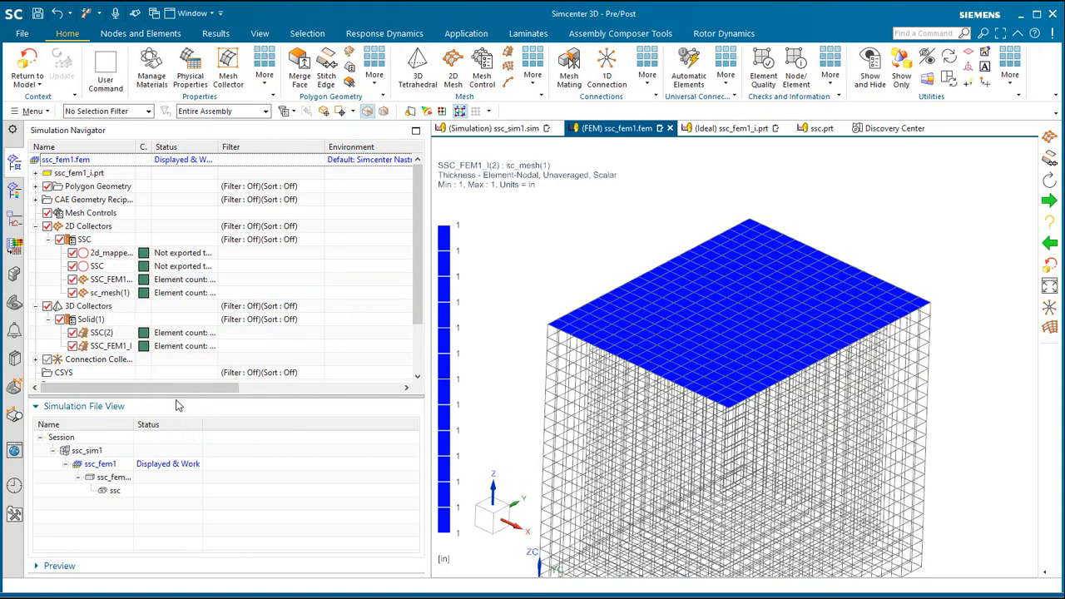
pyautogui.click(26, 62)
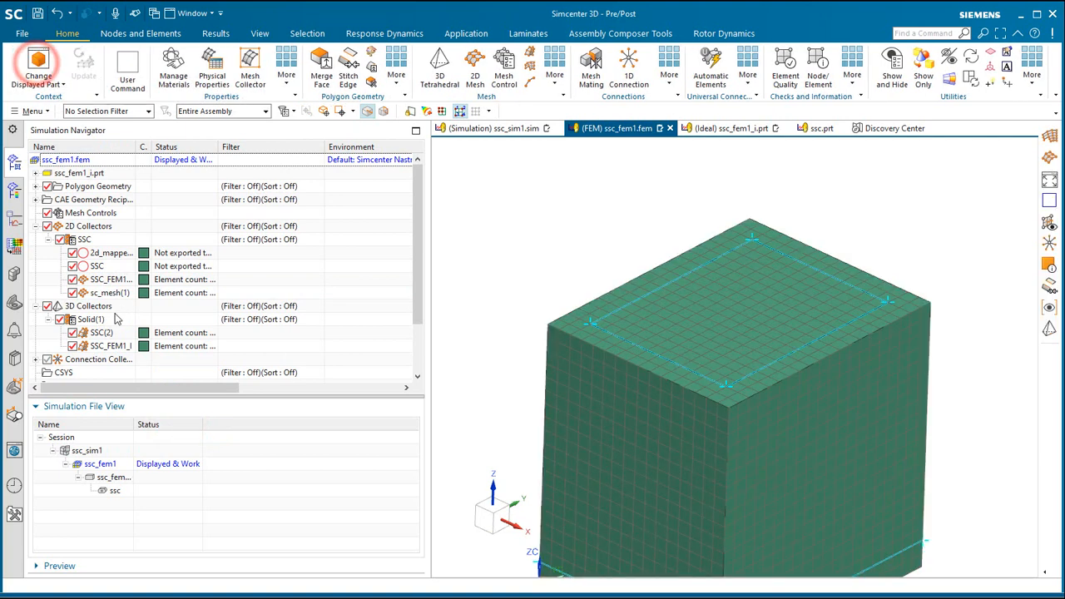
pyautogui.rightClick(108, 280)
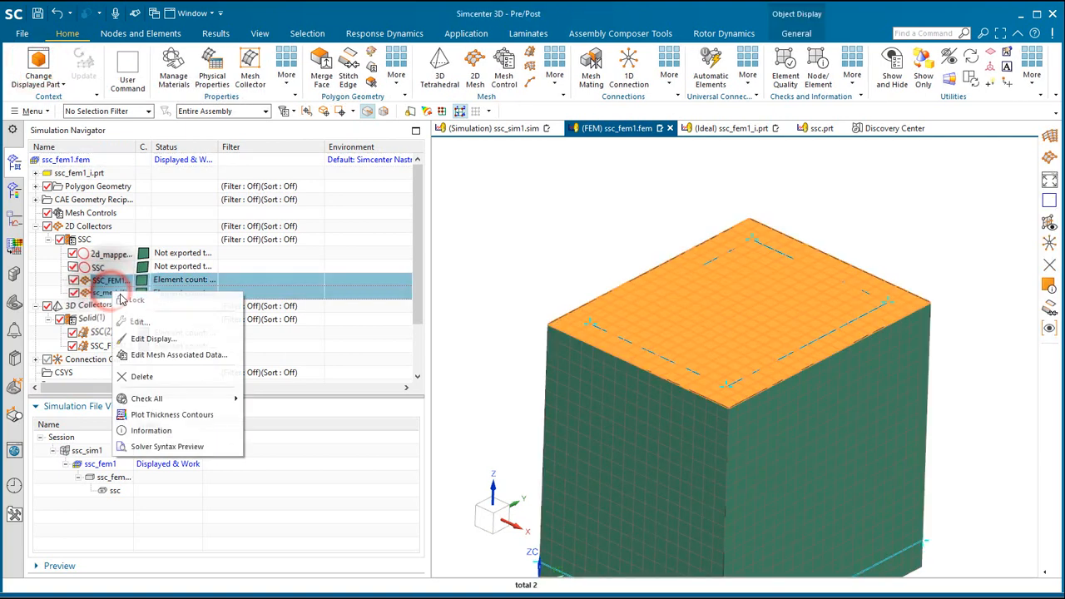
pyautogui.click(153, 339)
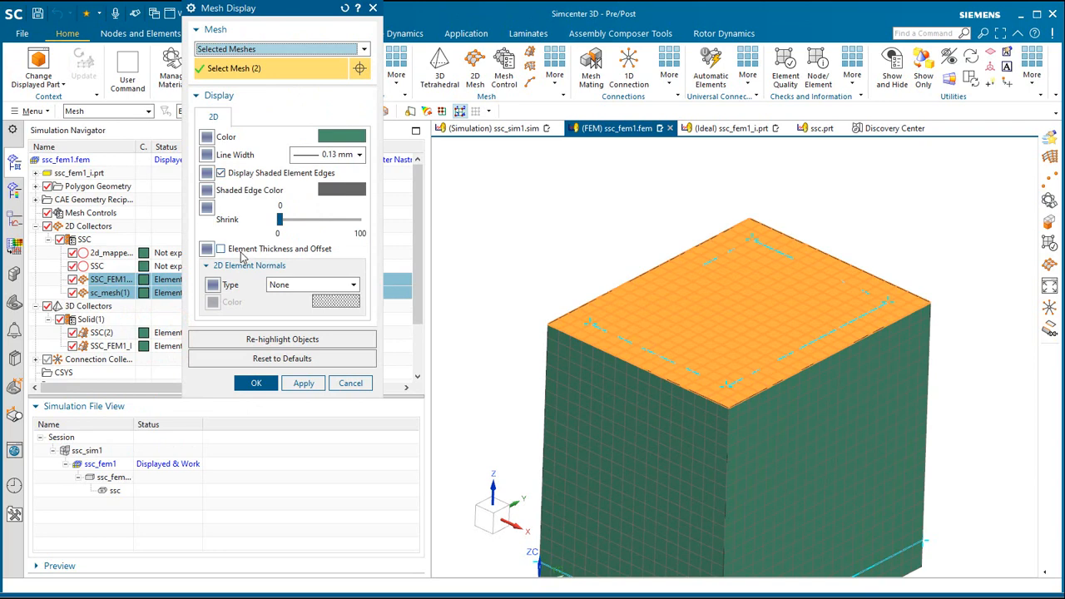
pyautogui.click(303, 383)
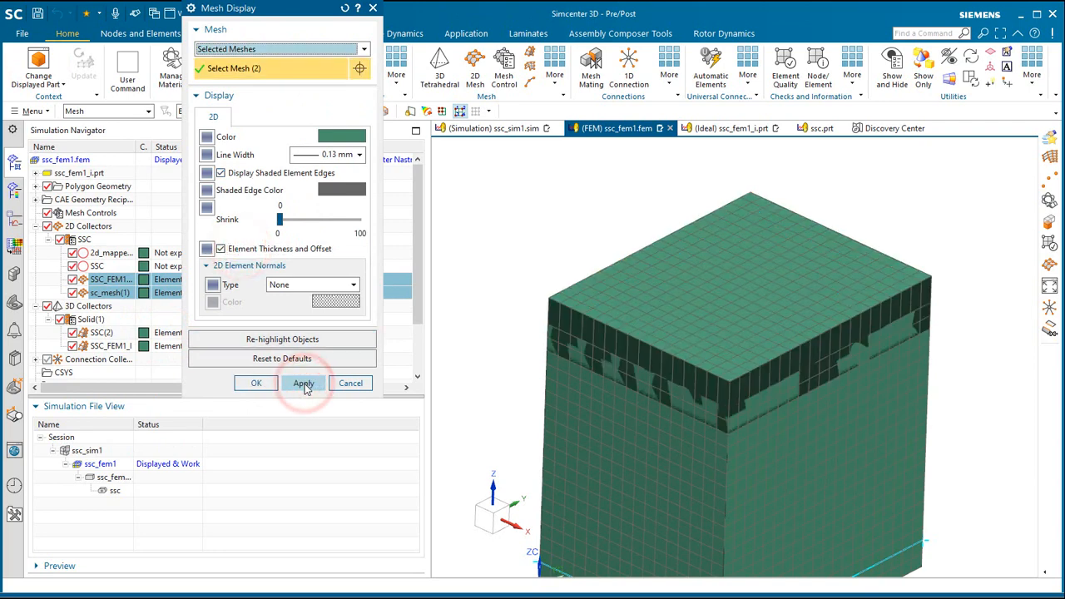
pyautogui.click(303, 383)
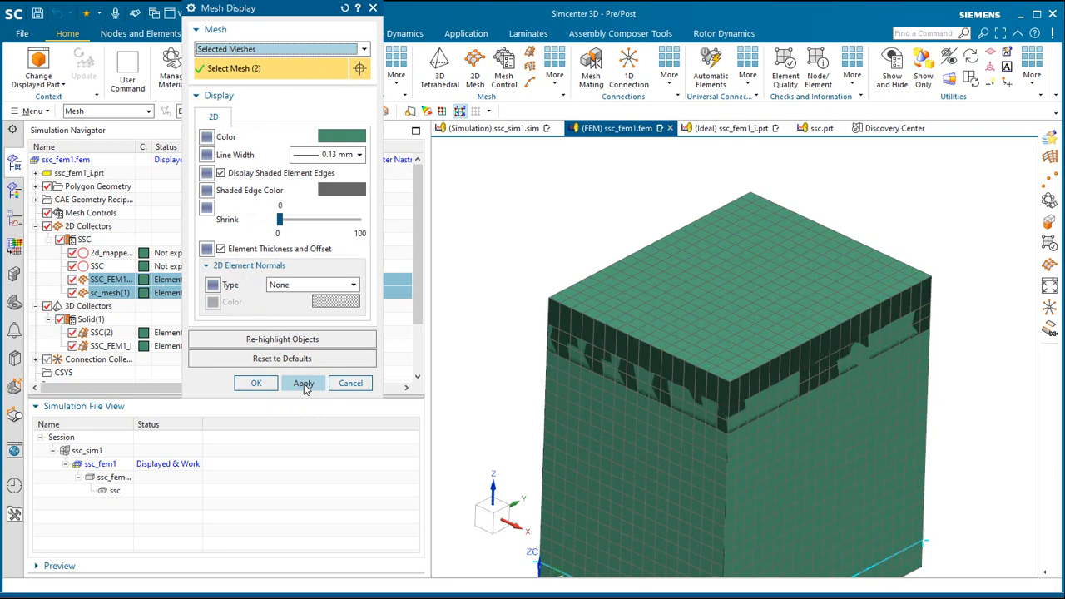
pyautogui.click(257, 383)
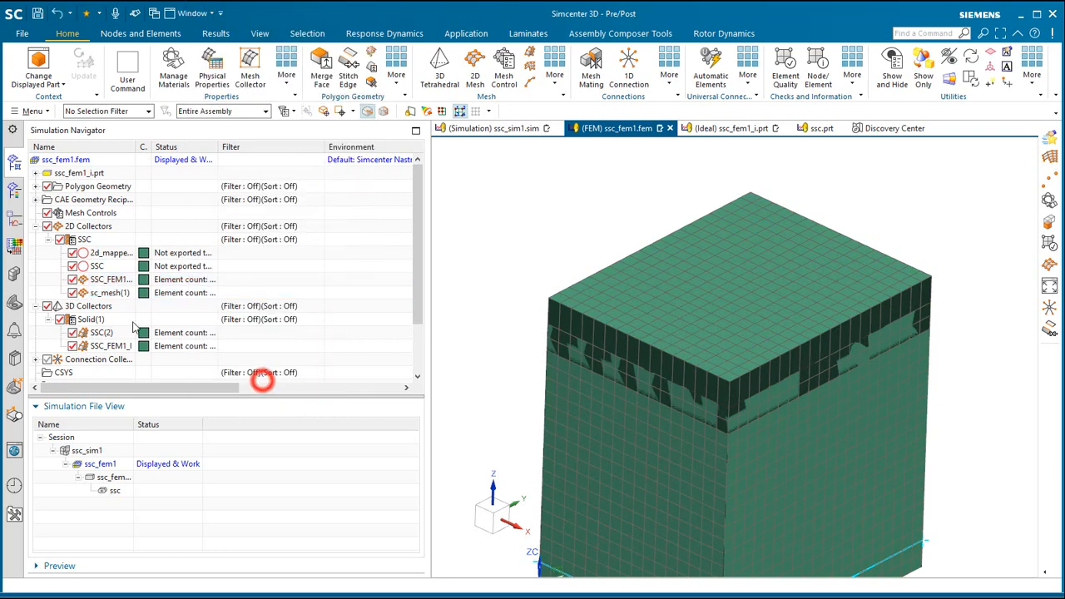
# Step: Offset the shell cover meshes by 0.5 in and toggle the element thickness and offset display
pyautogui.rightClick(107, 292)
pyautogui.write('.5')
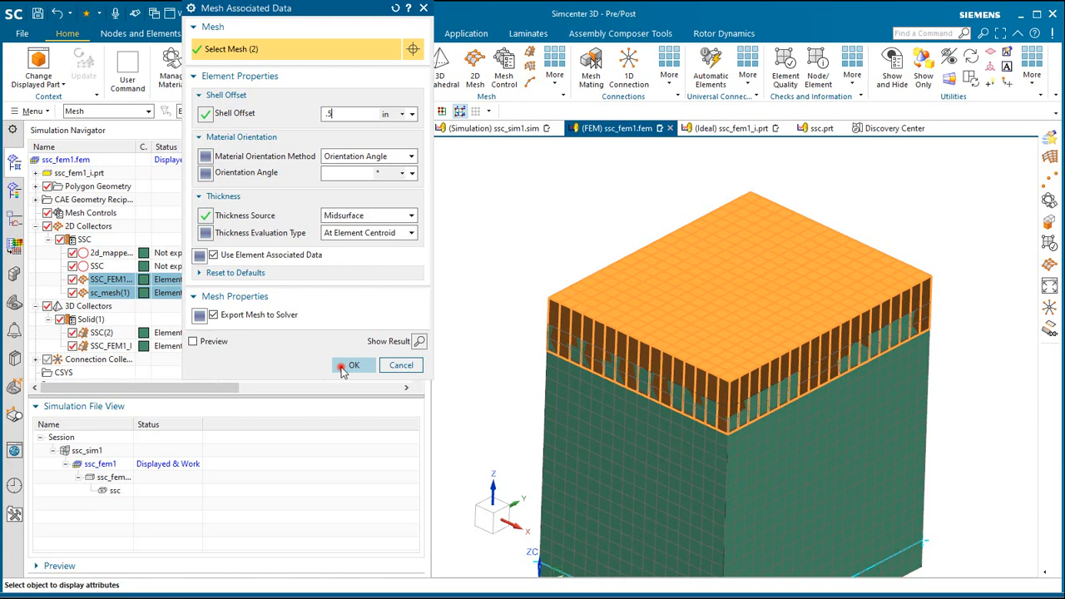
pyautogui.click(353, 364)
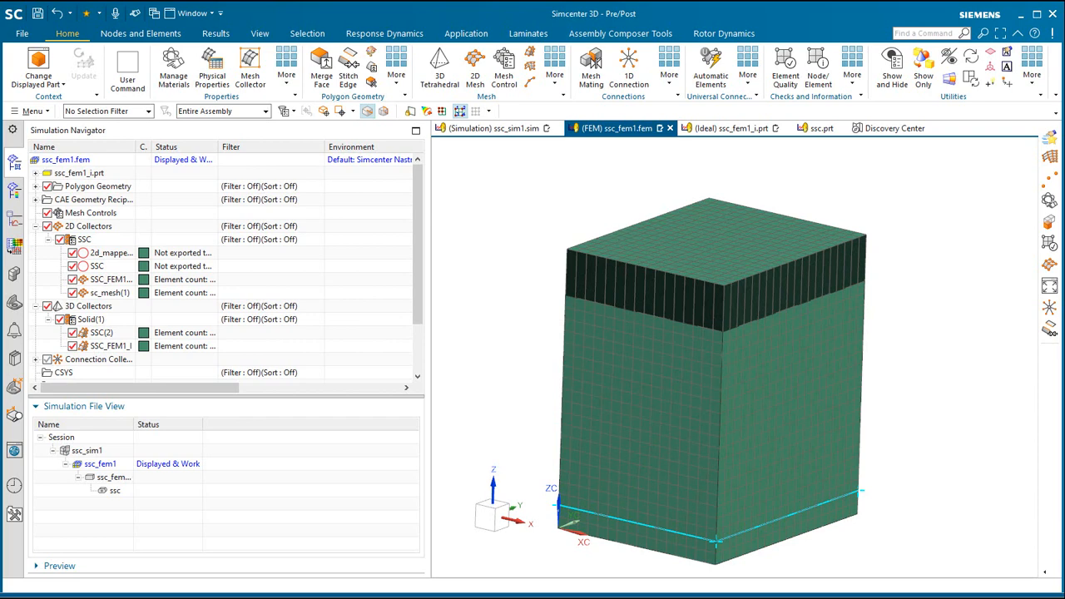
pyautogui.click(108, 279)
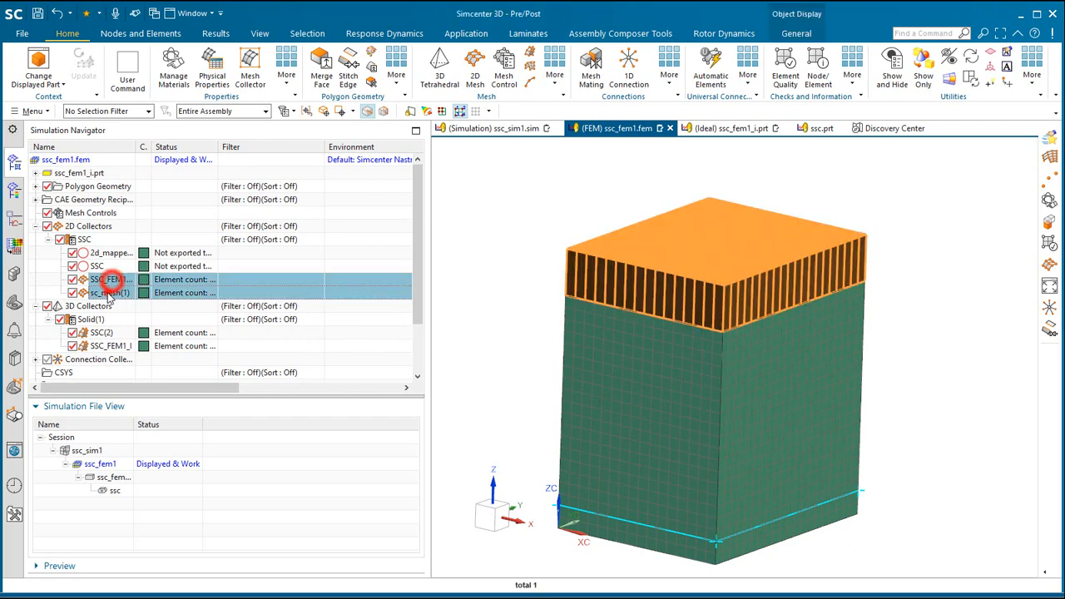
pyautogui.rightClick(108, 279)
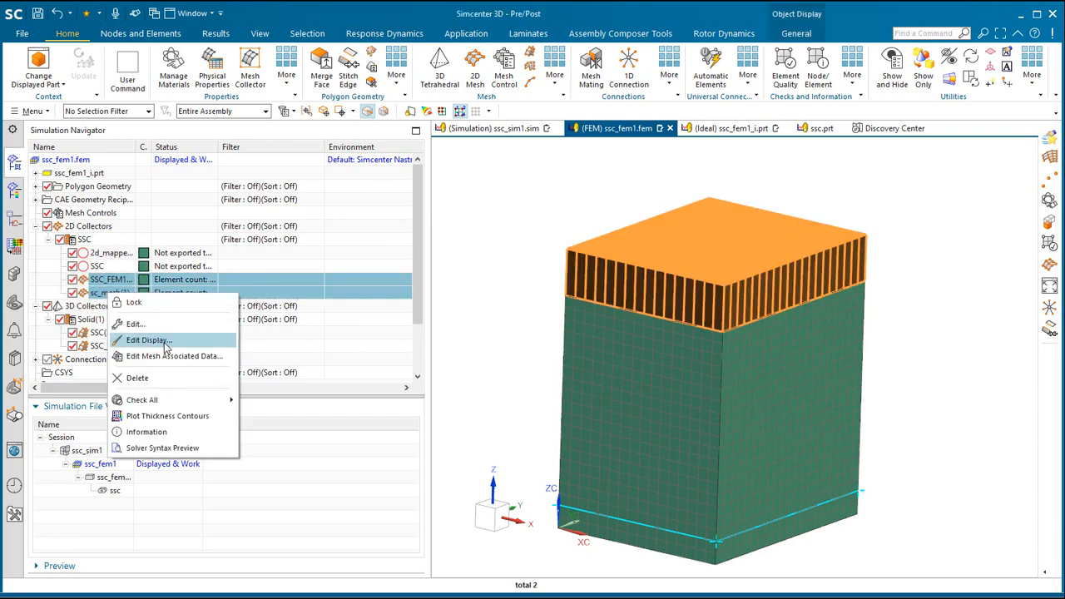
pyautogui.click(148, 339)
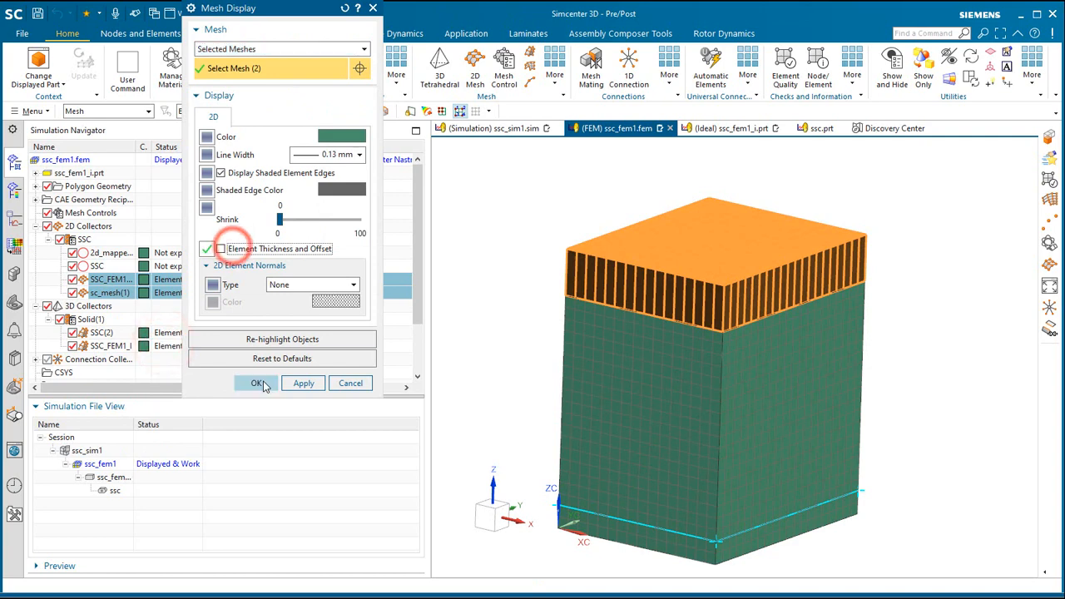
pyautogui.click(258, 383)
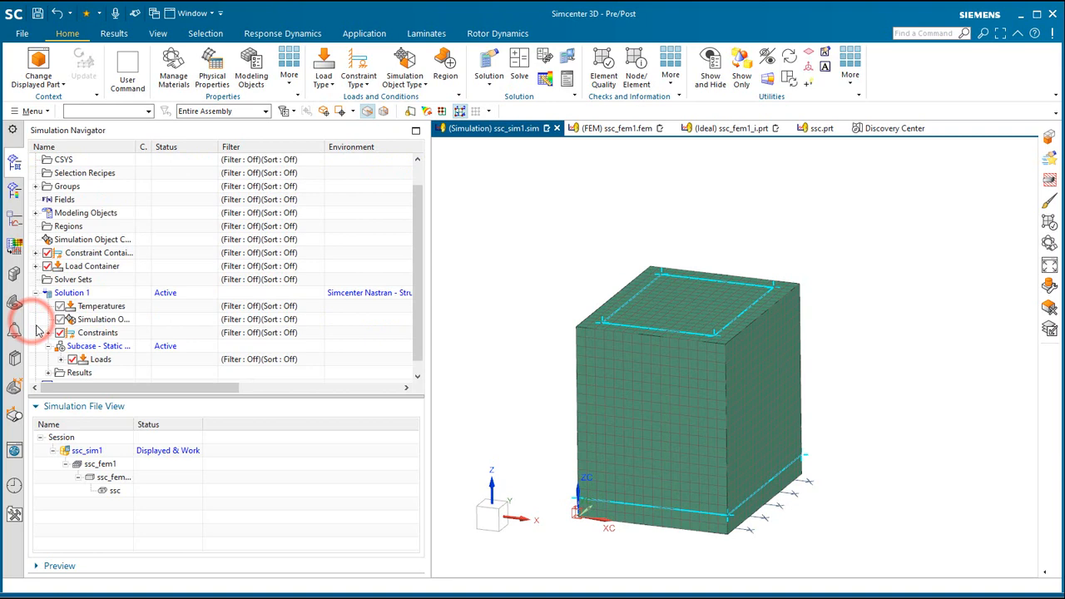
# Step: Solve Solution 1 in Nastran with the NoTrans constraint and gravity load, skipping message review
pyautogui.click(47, 332)
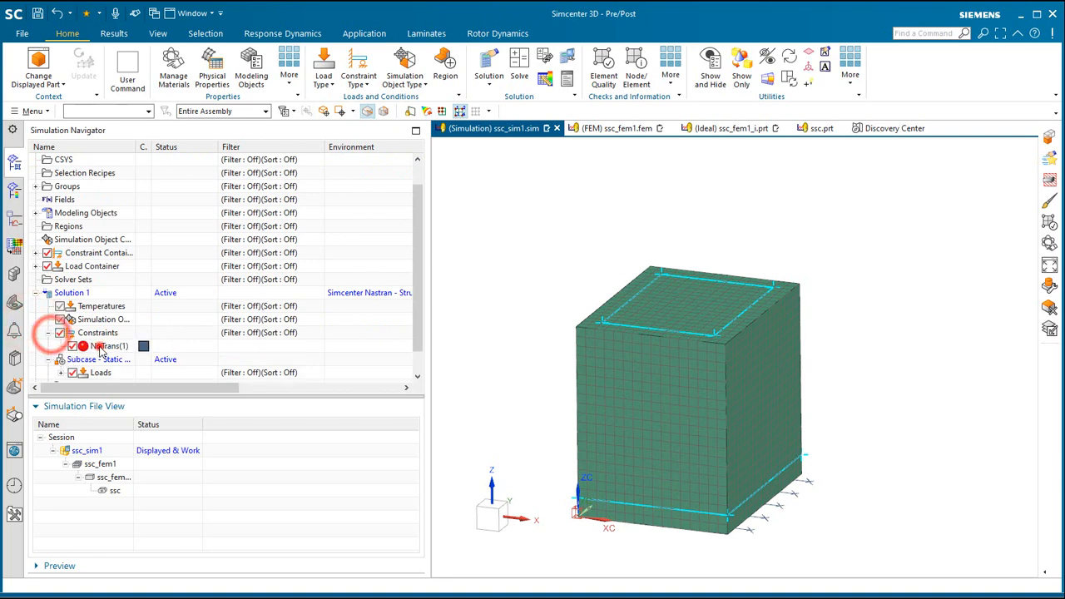
pyautogui.click(106, 345)
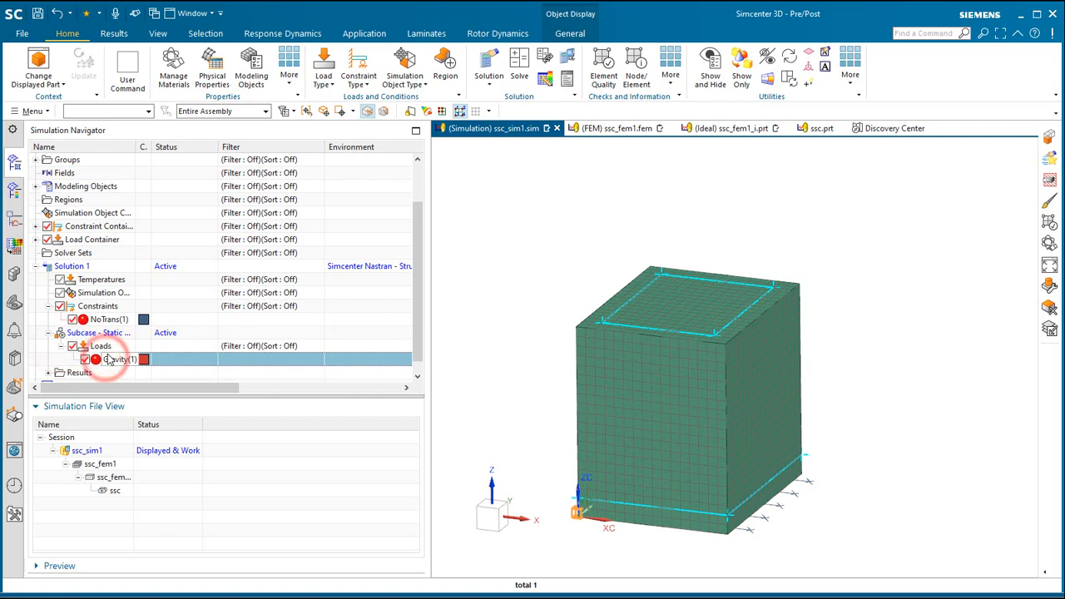
pyautogui.rightClick(73, 266)
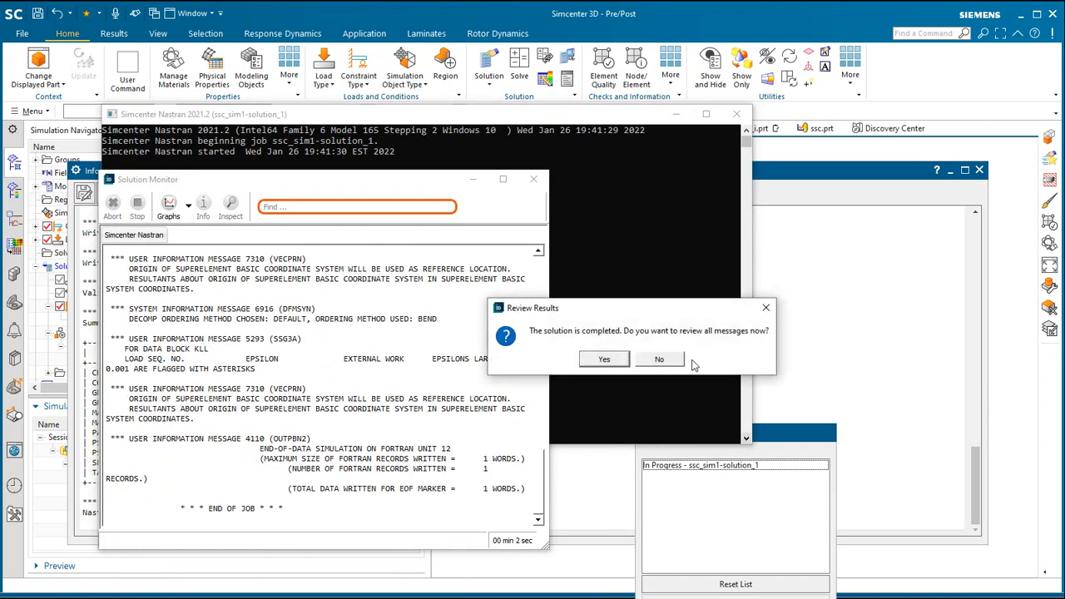
pyautogui.click(659, 359)
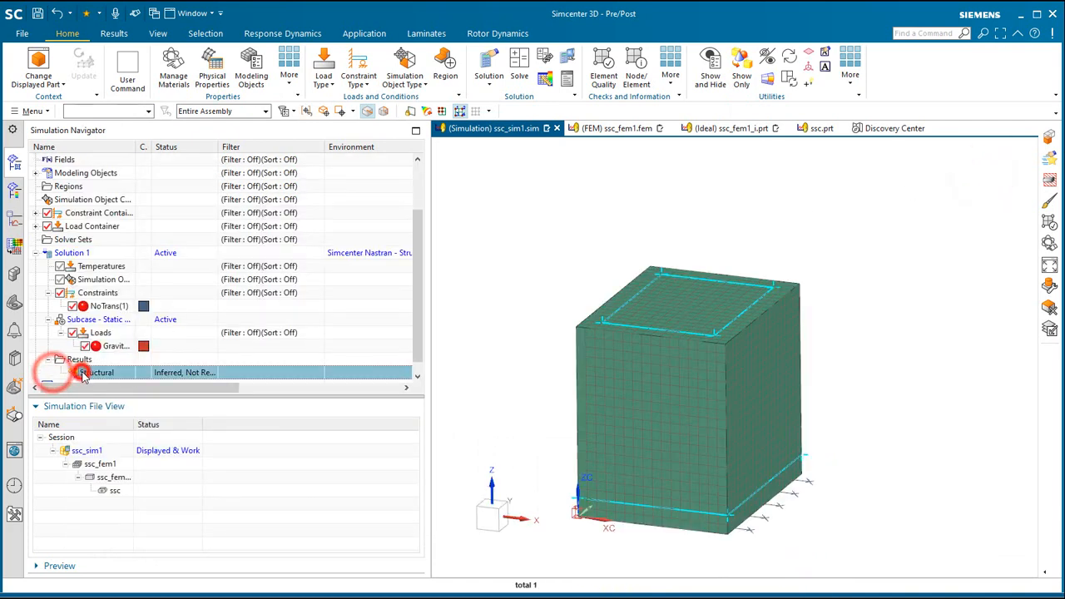
# Step: Load Structural results and plot the Displacement - Nodal contour, expanding Post View 2's 3D Elements
pyautogui.doubleClick(99, 372)
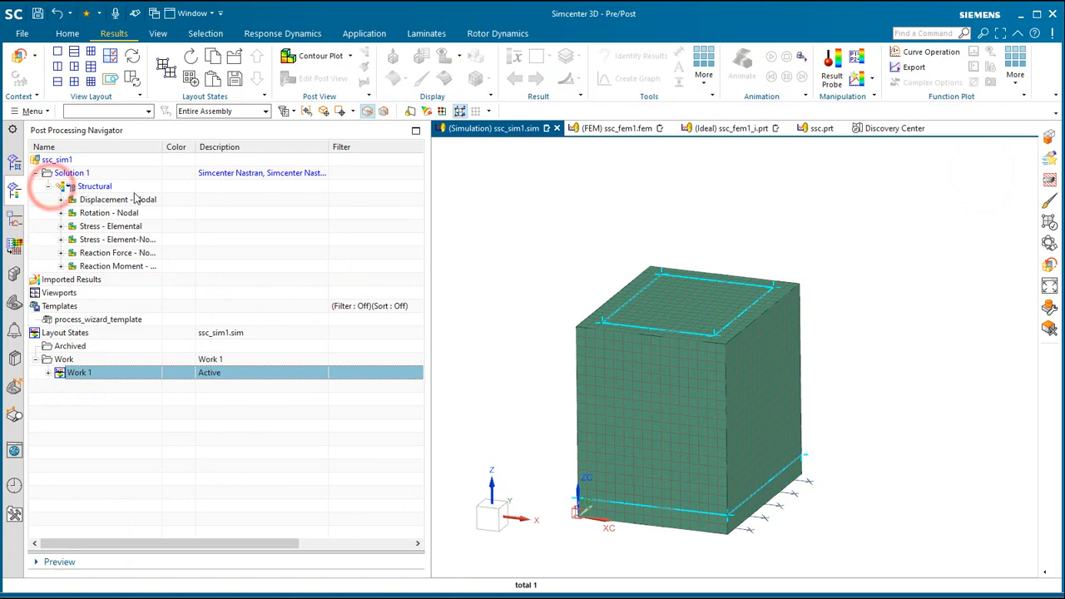
pyautogui.doubleClick(117, 199)
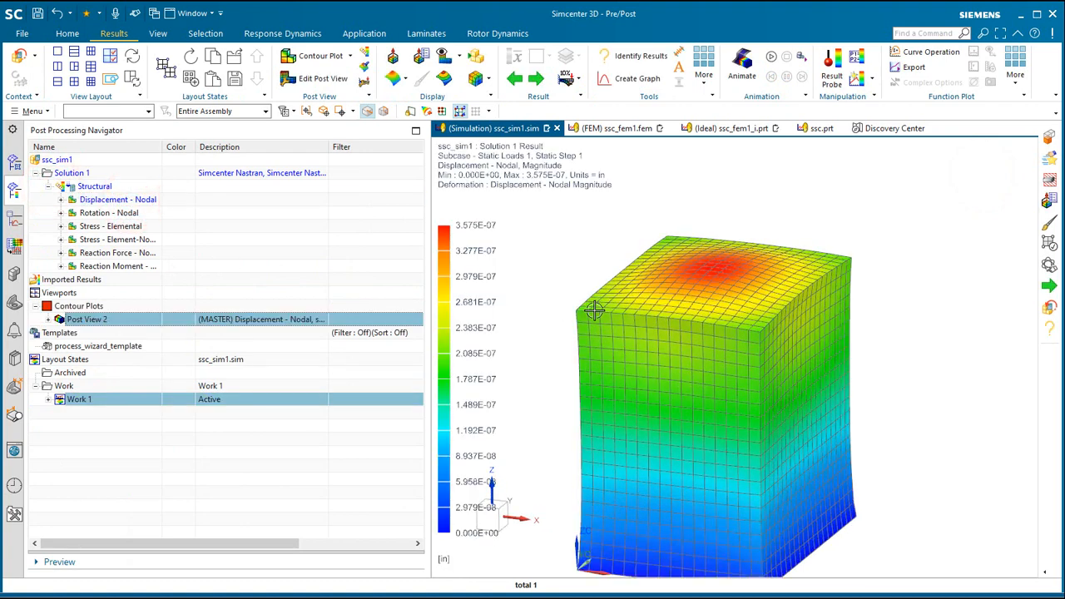
pyautogui.click(60, 318)
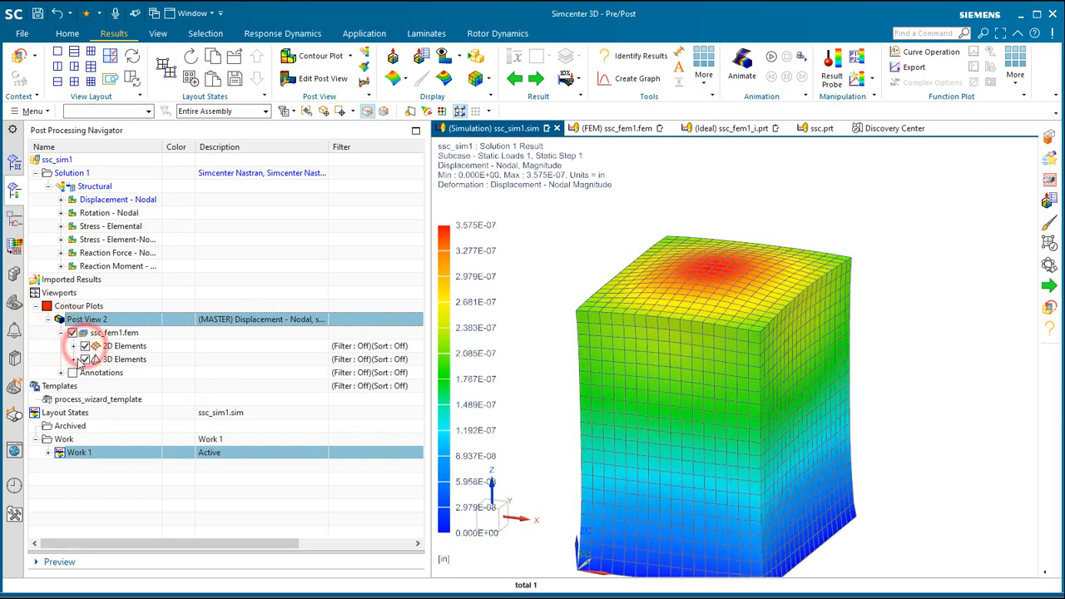
pyautogui.click(73, 358)
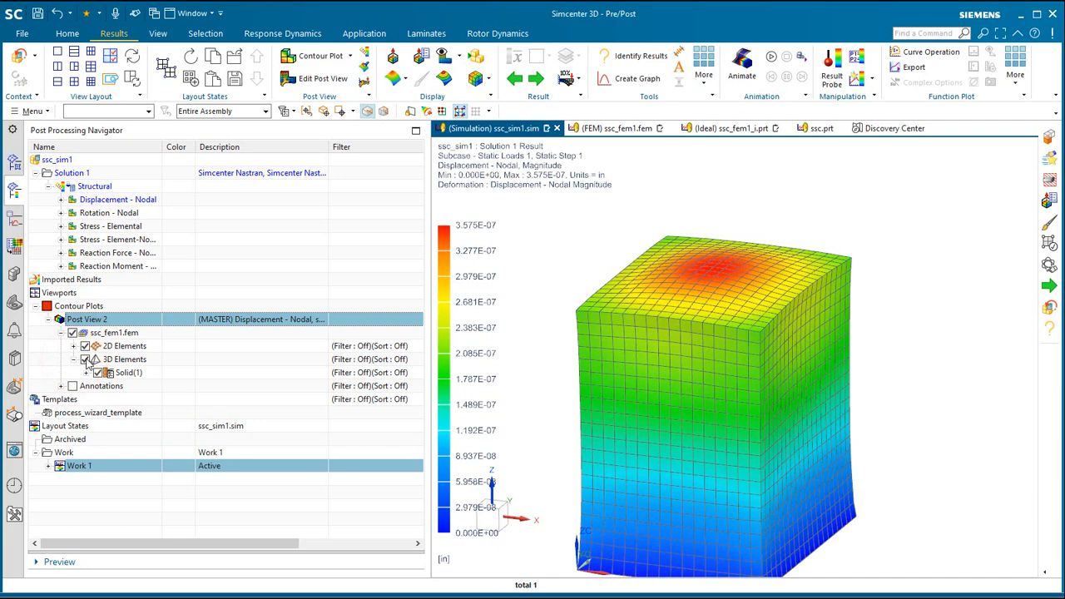
pyautogui.click(86, 359)
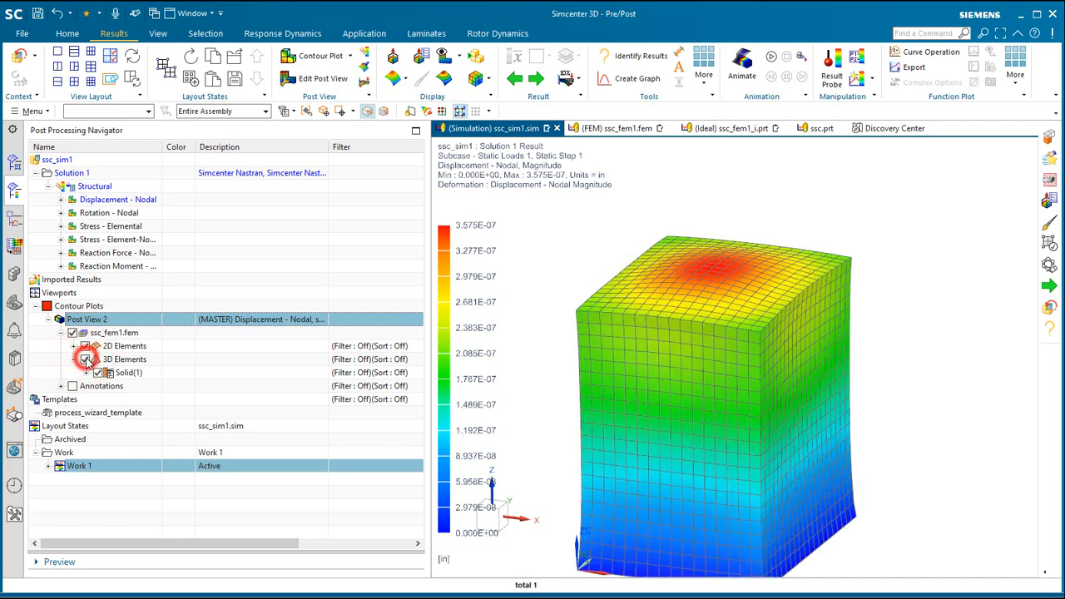
pyautogui.click(86, 359)
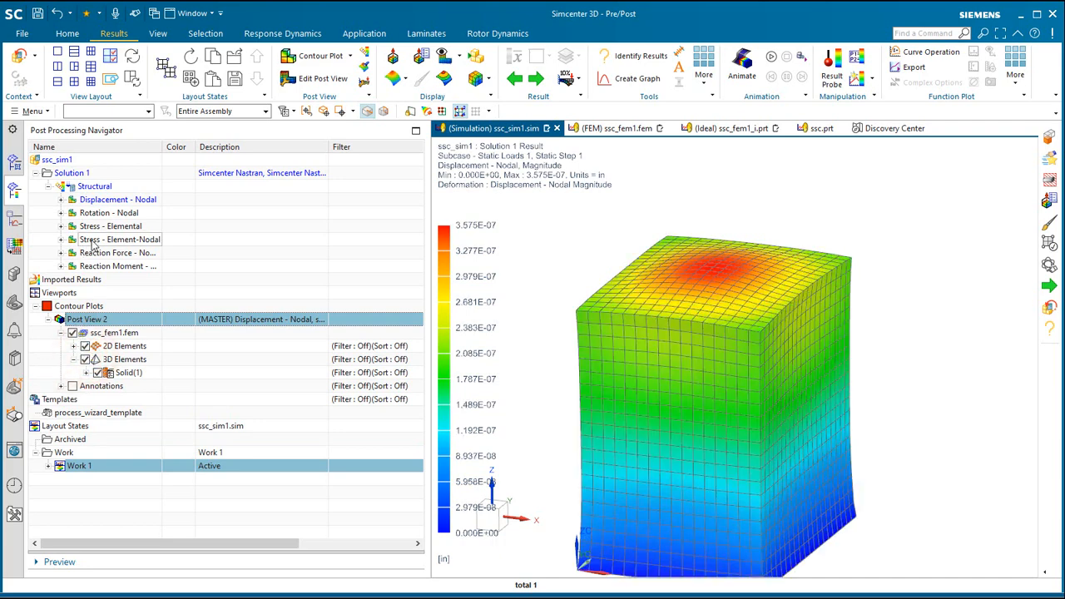
# Step: Plot Stress - Element-Nodal von Mises with Specified legend extremes, showing the 3D brick elements
pyautogui.doubleClick(119, 239)
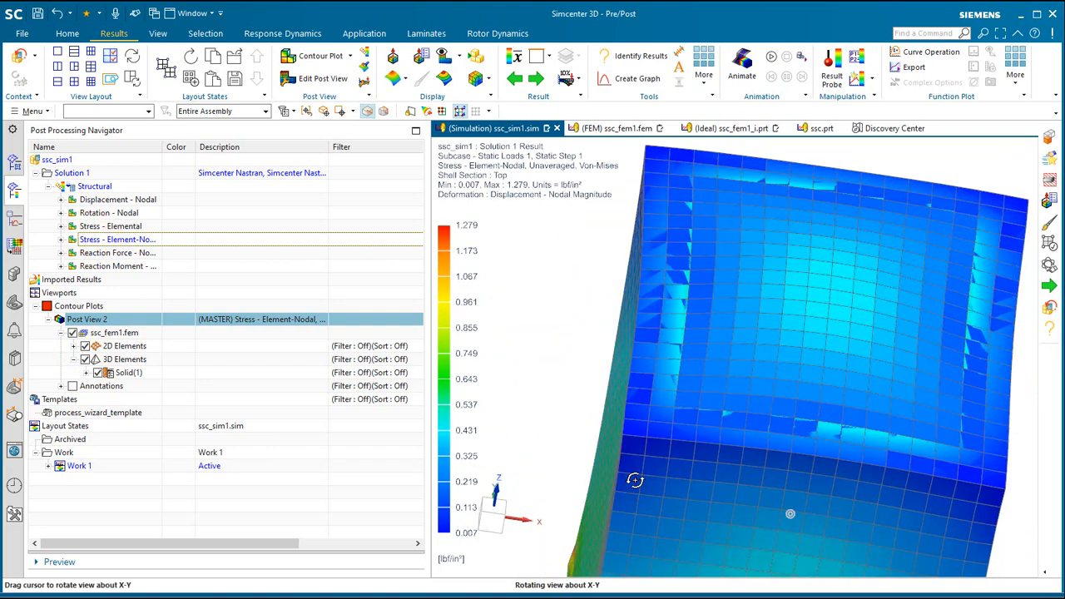
pyautogui.moveTo(635, 481); pyautogui.dragTo(624, 486)
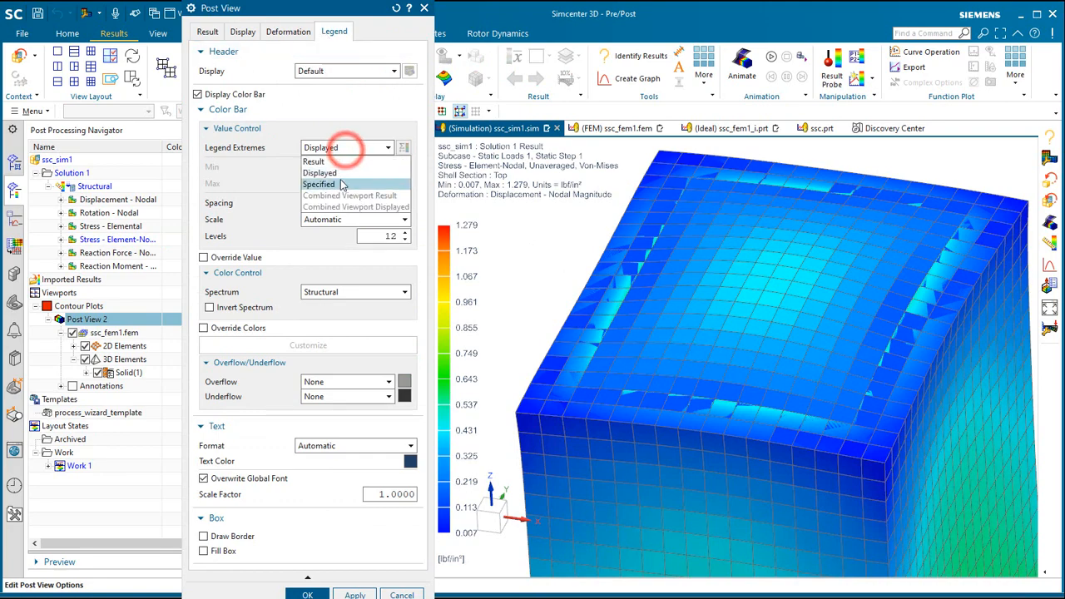
pyautogui.click(319, 184)
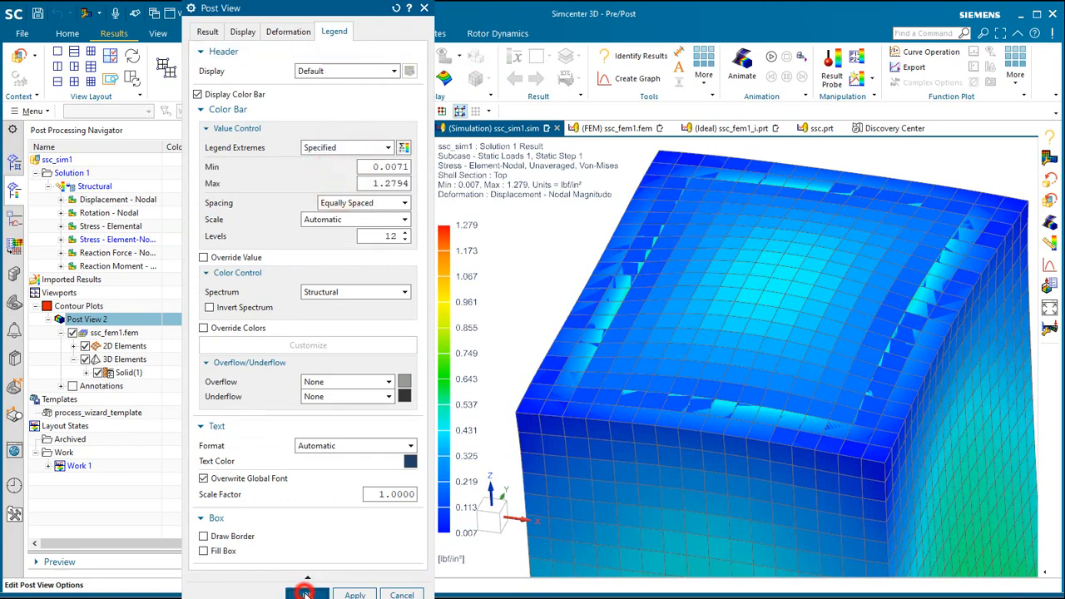
pyautogui.click(306, 595)
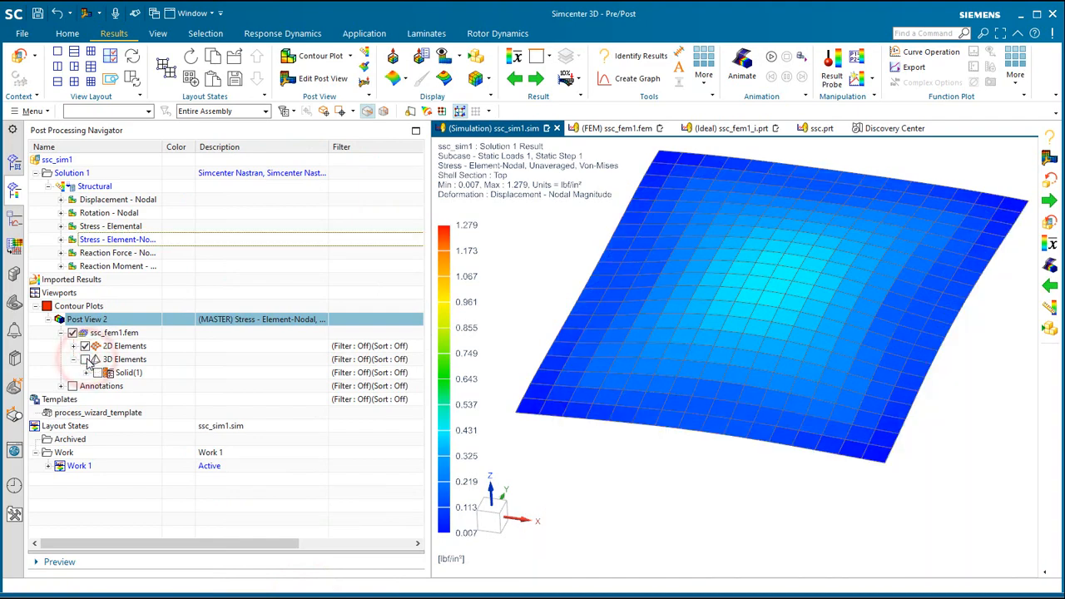
pyautogui.click(97, 372)
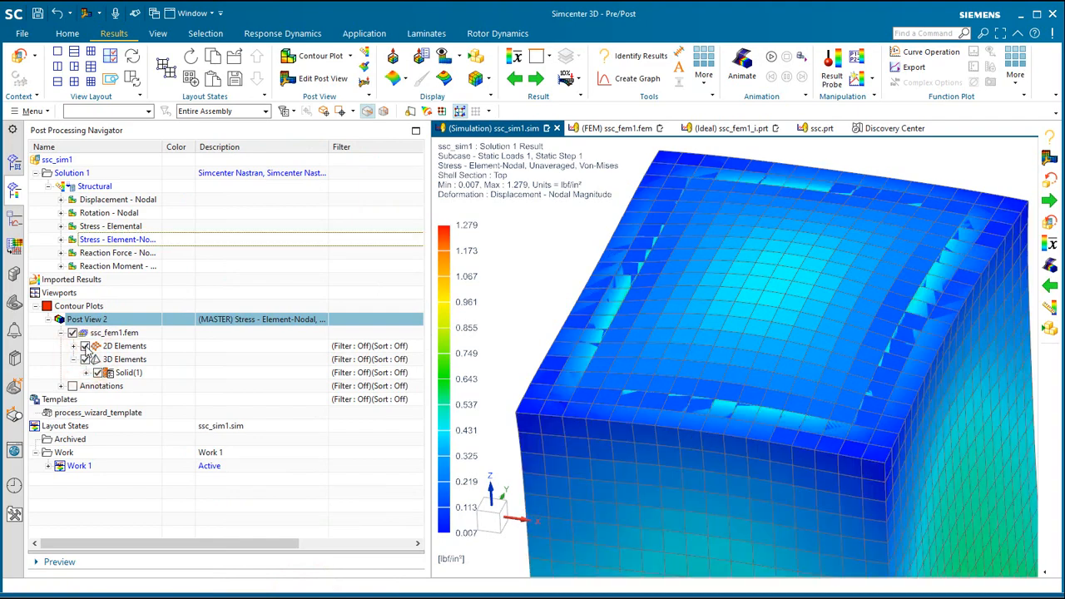